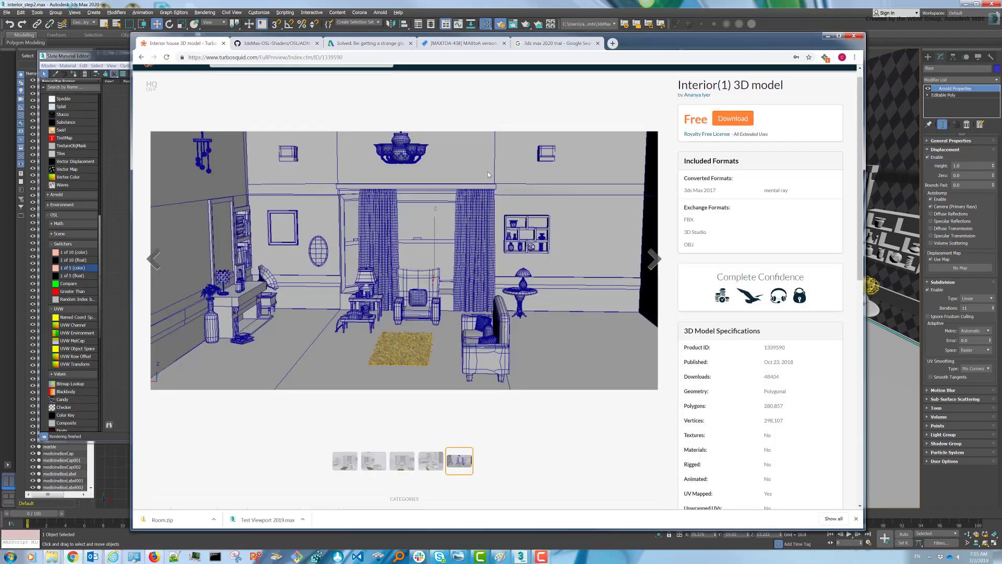
Check the Arnold System tab settings in Render Setup, then close the window.
{"action": "scroll", "scroll_direction": "down", "scroll_amount": 3}
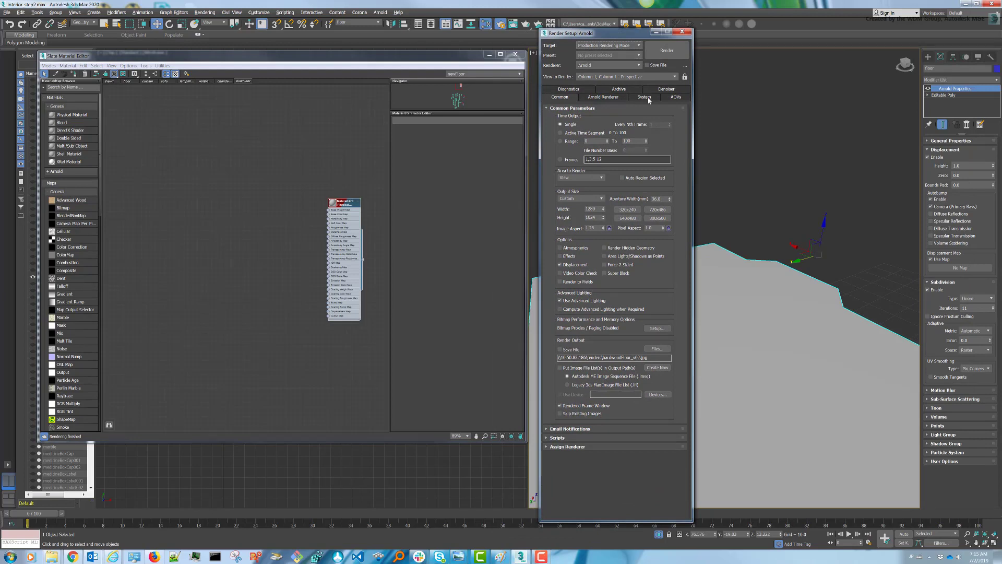
{"action": "left_click", "coordinate": [645, 97]}
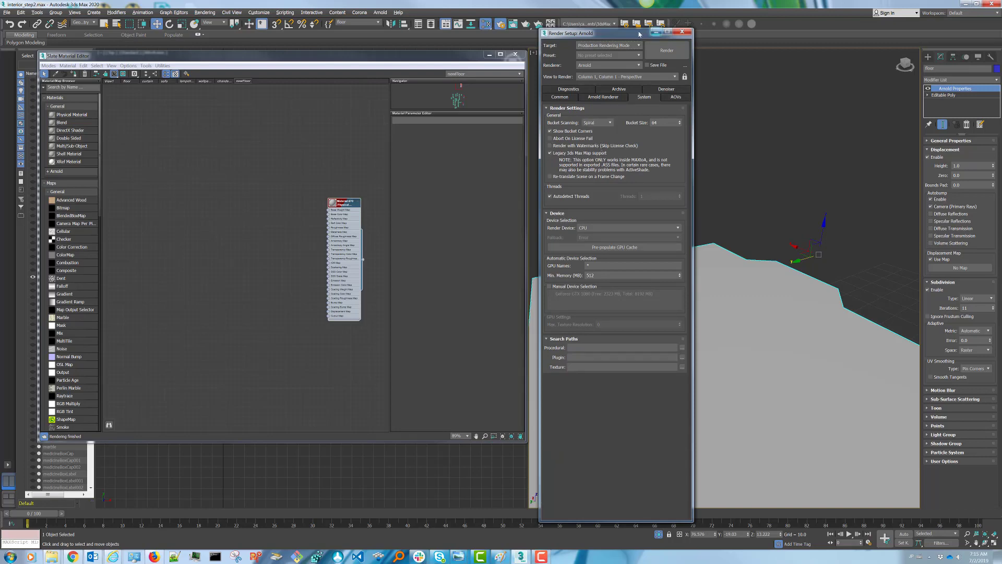
{"action": "left_click", "coordinate": [682, 32]}
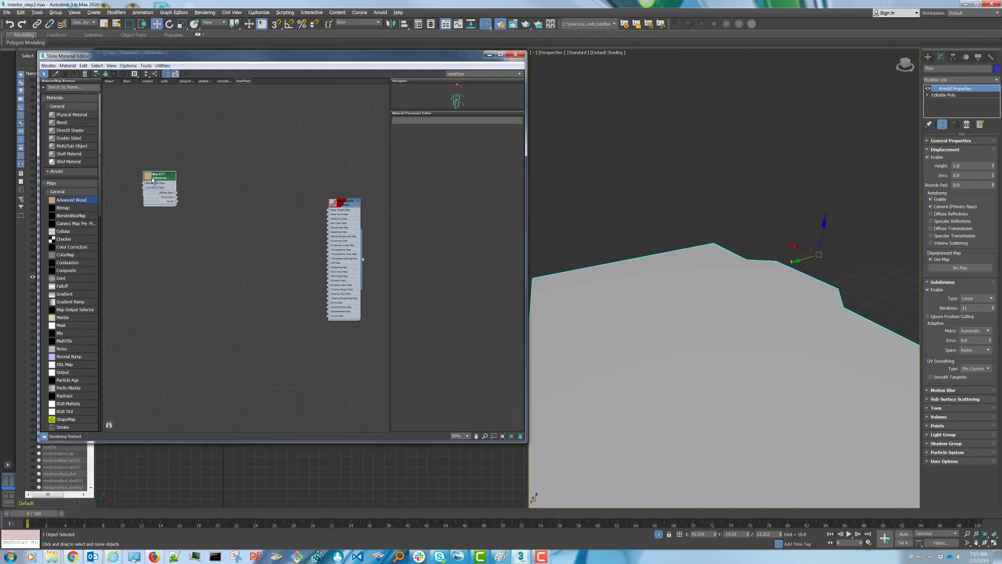
Wire Advanced Wood into Base Color; disable Use Rays, set Pore Radius 0.21, Color Power 1.4.
{"action": "left_click_drag", "start_coordinate": [173, 196], "coordinate": [317, 214]}
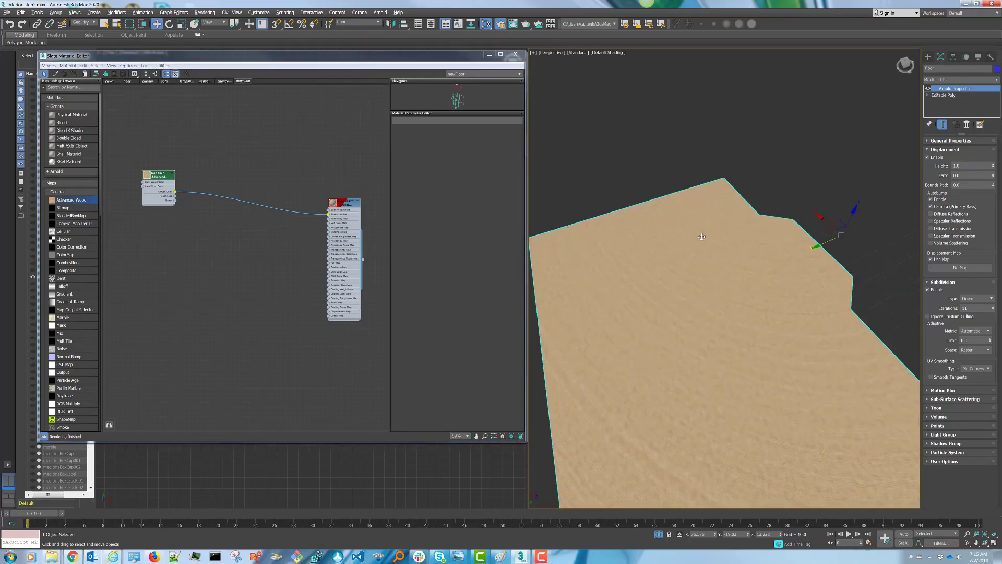
{"action": "left_click_drag", "start_coordinate": [702, 237], "coordinate": [731, 256]}
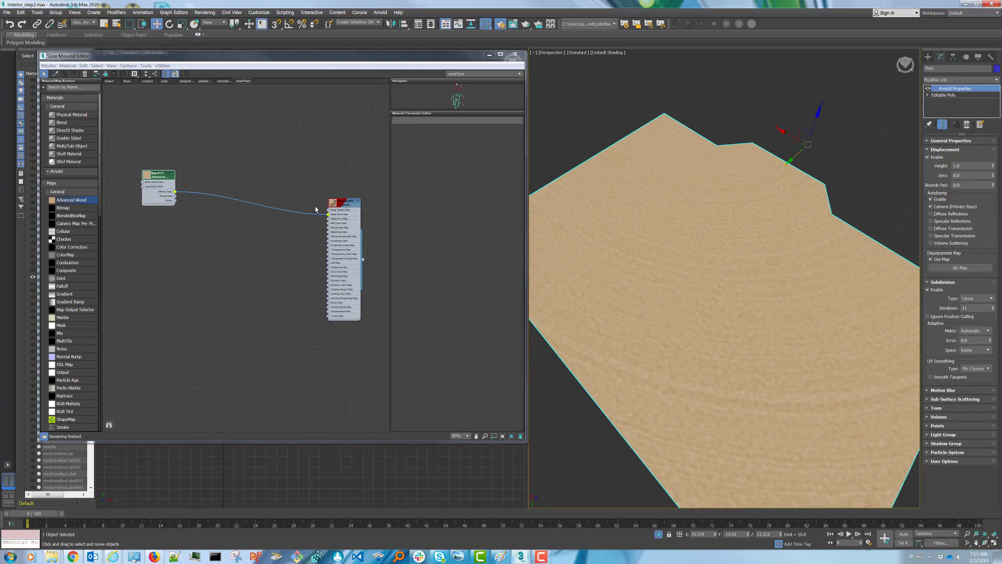
{"action": "left_click", "coordinate": [344, 202]}
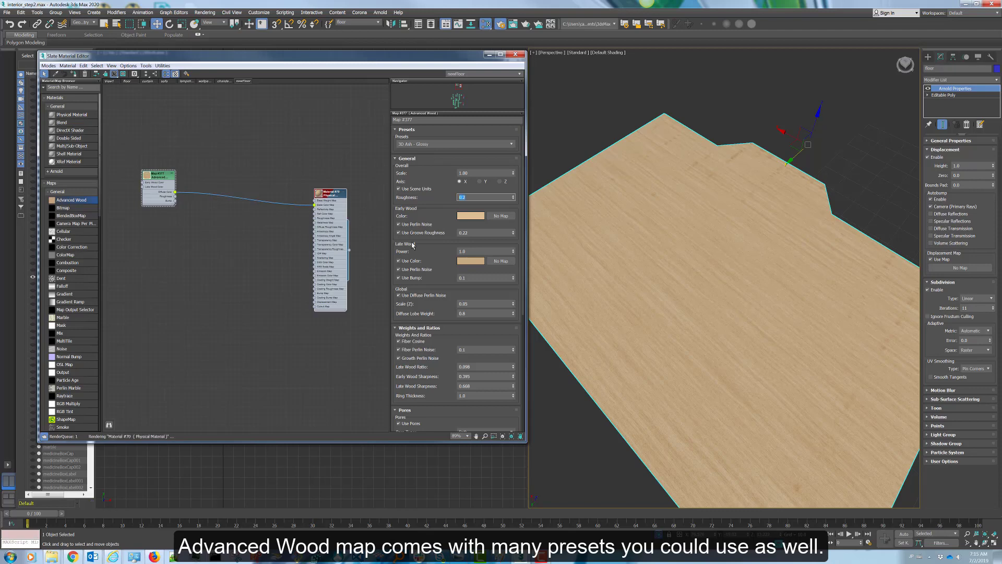
{"action": "scroll", "scroll_direction": "down", "scroll_amount": 3}
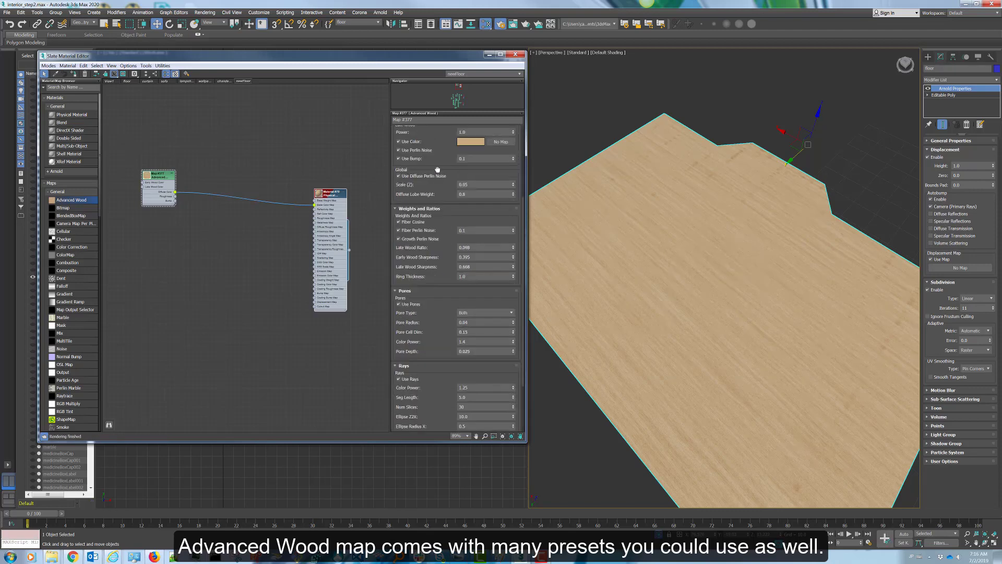
{"action": "scroll", "scroll_direction": "down", "scroll_amount": 3}
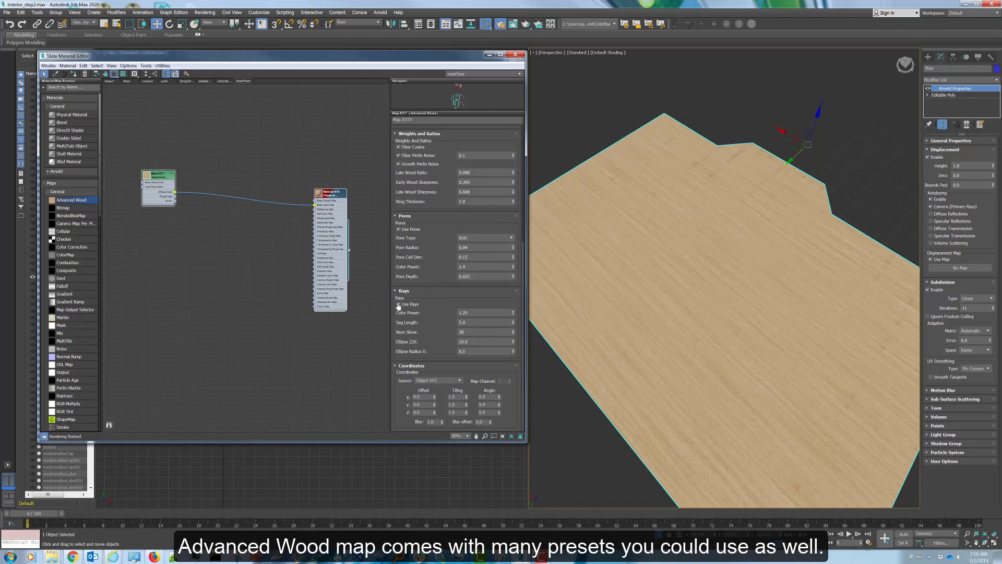
{"action": "left_click", "coordinate": [399, 304]}
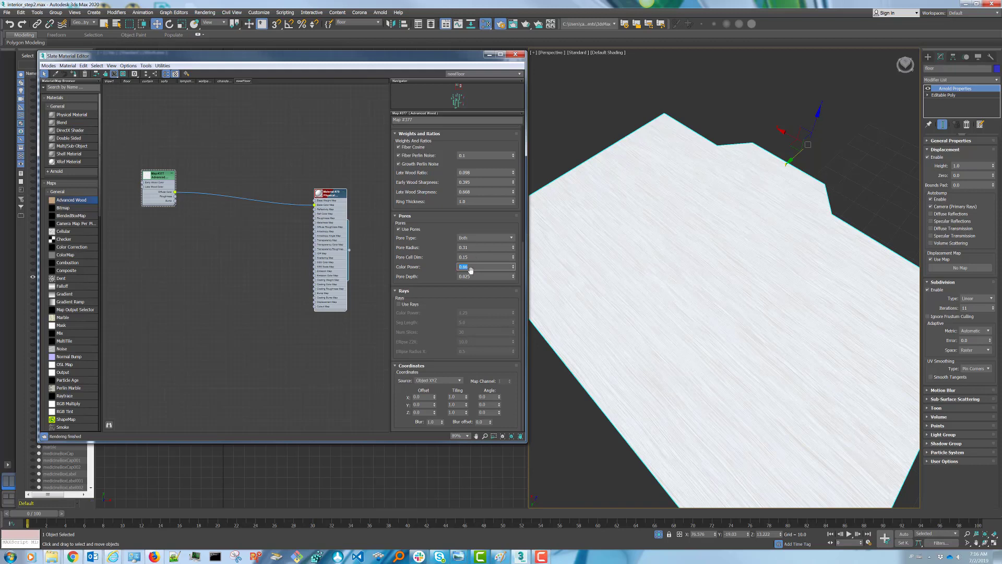
{"action": "type", "text": "1.4"}
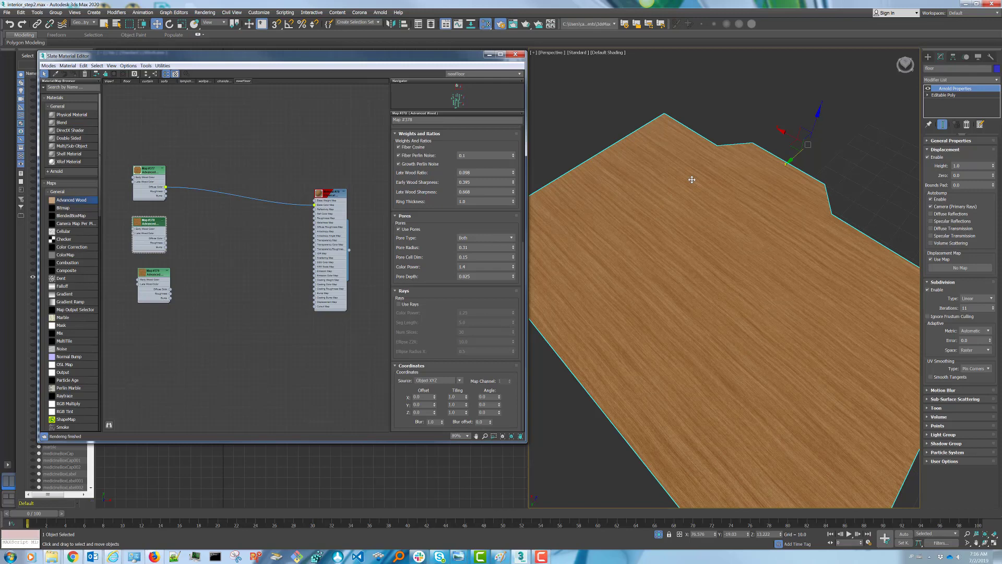
{"action": "mouse_move", "coordinate": [705, 277]}
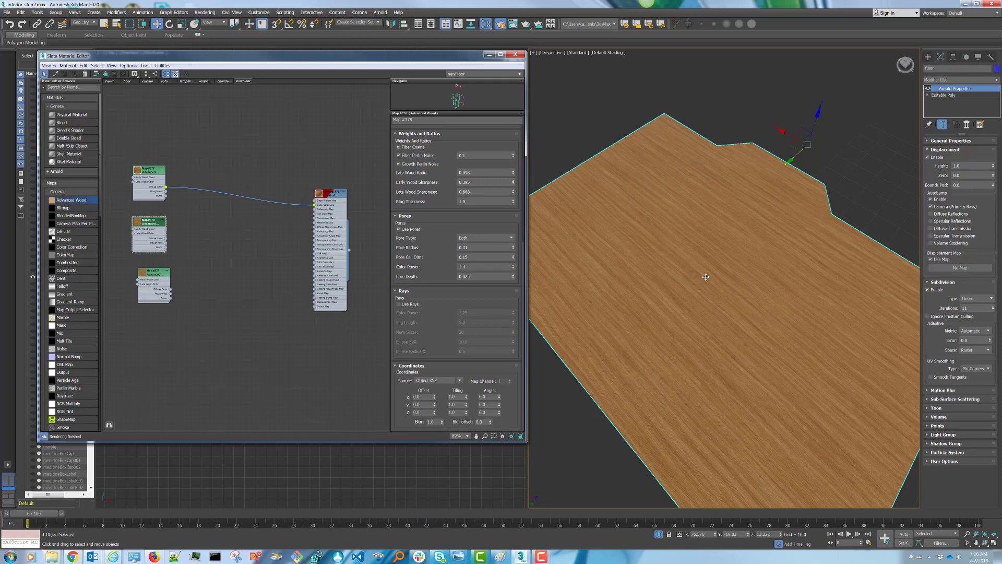
{"action": "mouse_move", "coordinate": [686, 263]}
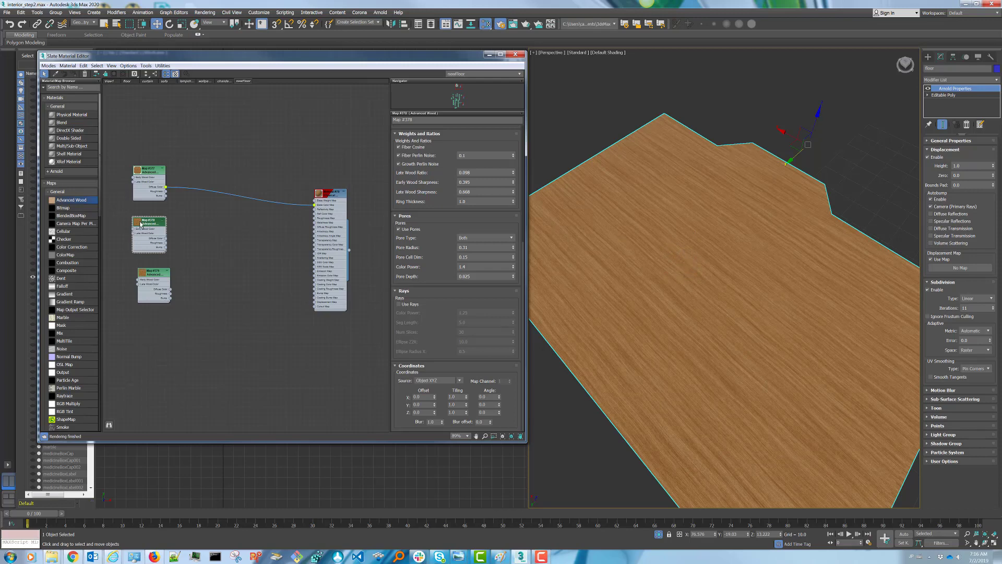
{"action": "mouse_move", "coordinate": [452, 168]}
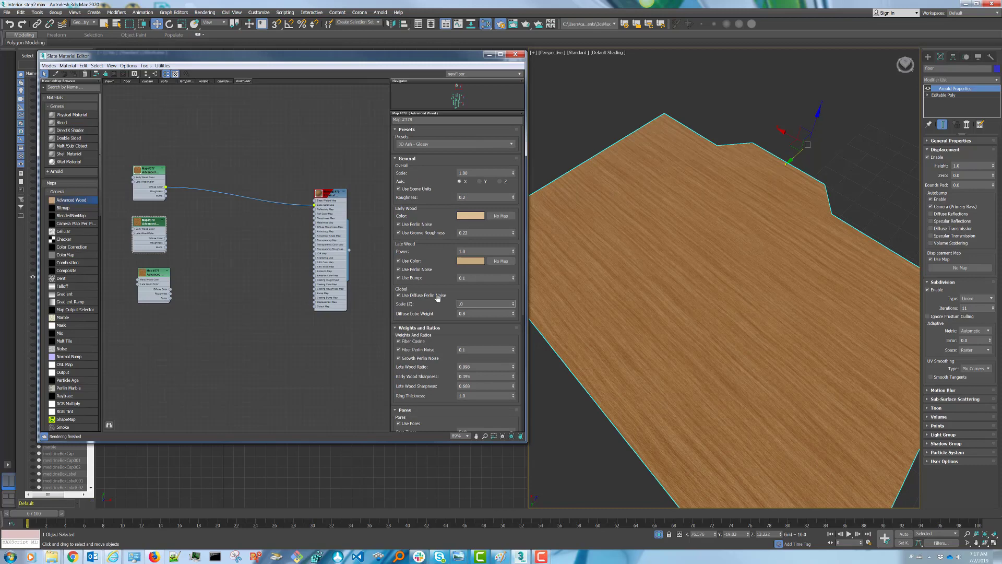
Edit the Global Scale (Z) value on a duplicated Advanced Wood node.
{"action": "left_click", "coordinate": [483, 303]}
{"action": "type", "text": ".09"}
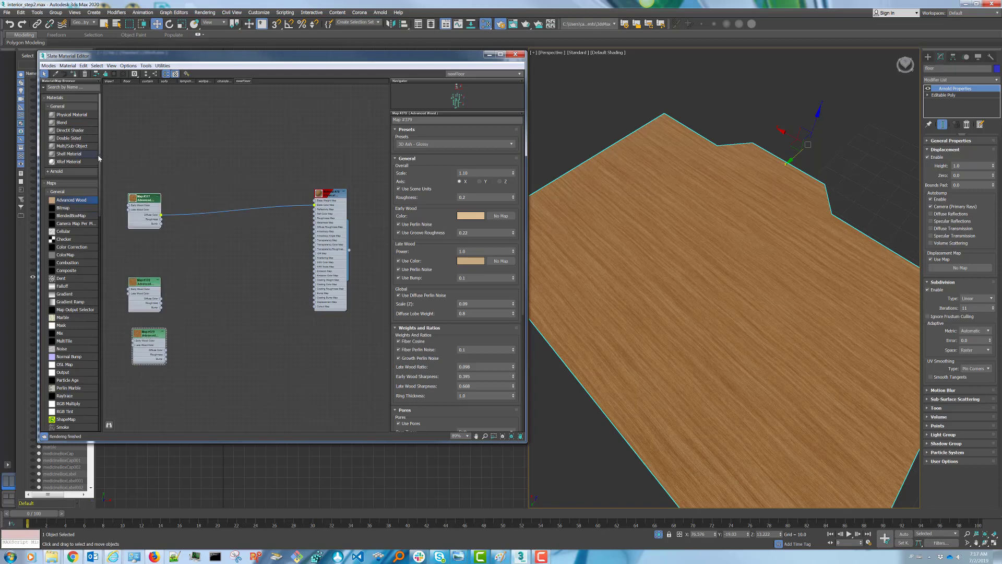
Connect the Simple Tiles output to the floor material's Base Color Map.
{"action": "scroll", "scroll_direction": "down", "scroll_amount": 3}
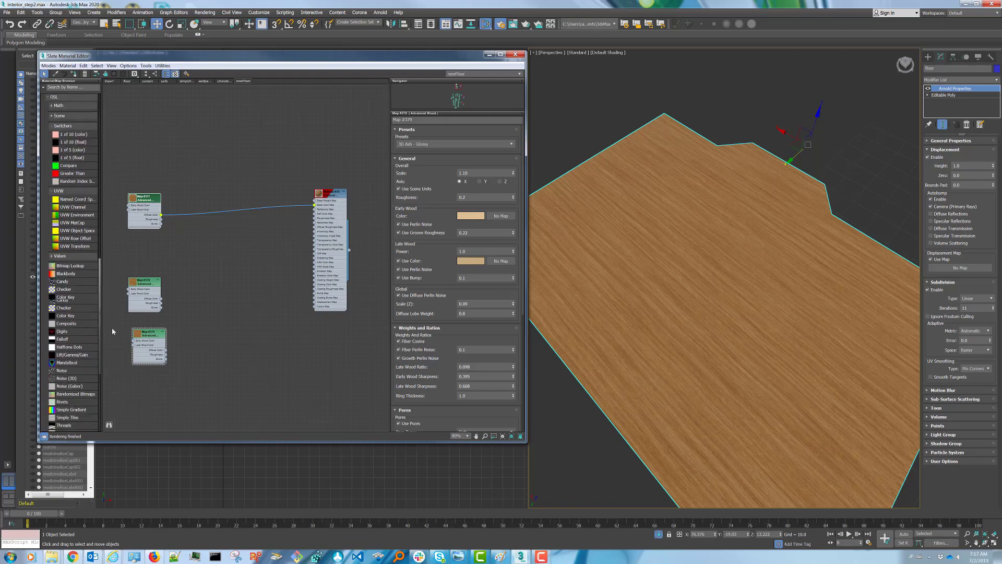
{"action": "scroll", "scroll_direction": "down", "scroll_amount": 3}
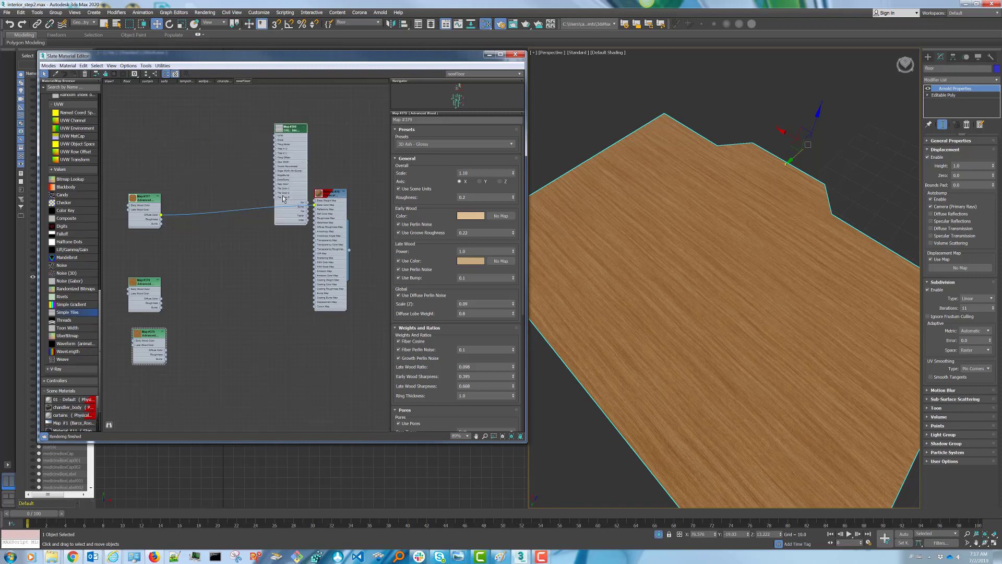
{"action": "left_click", "coordinate": [303, 200]}
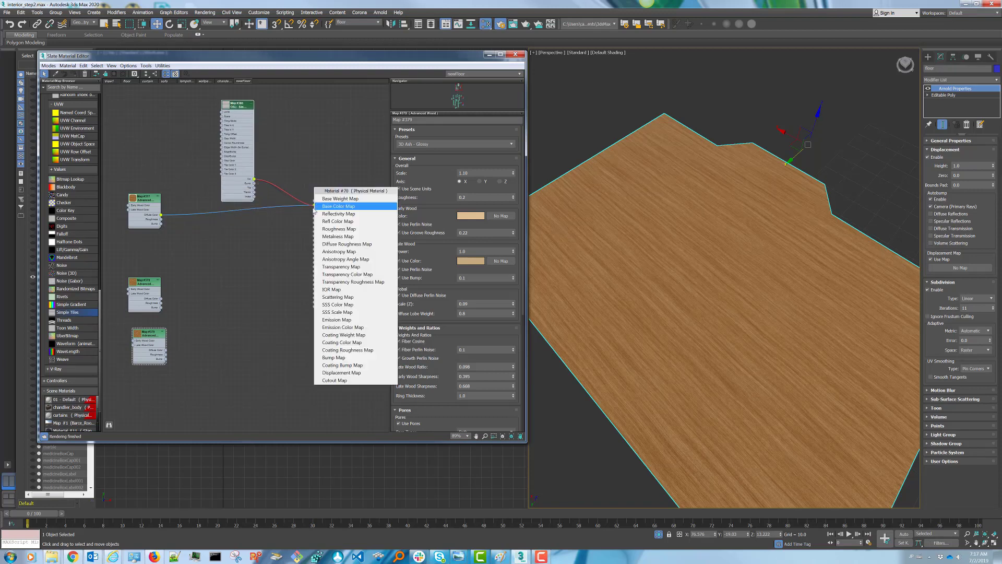
{"action": "left_click", "coordinate": [338, 206]}
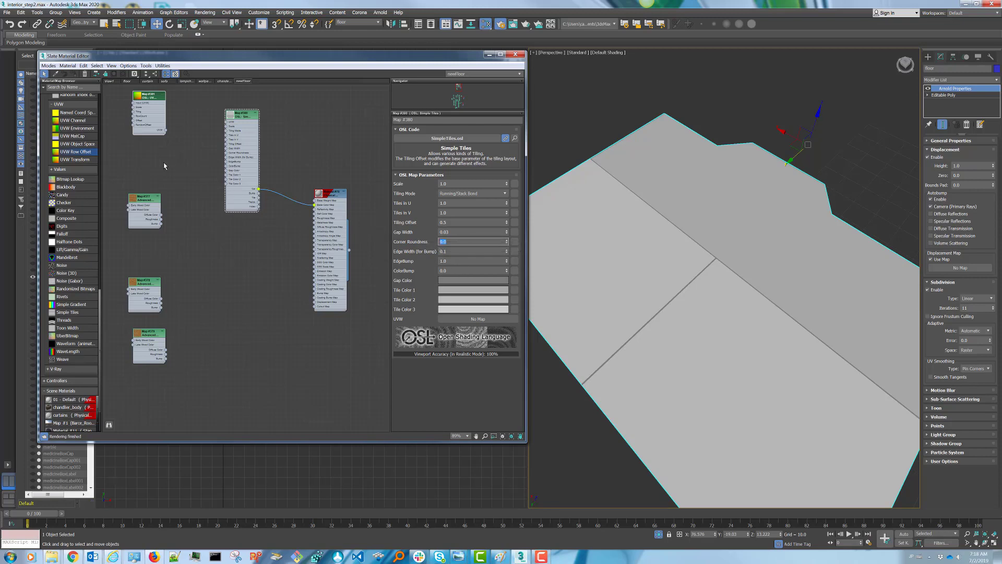
Feed UVW Row Offset into Simple Tiles' UVW; set Scale 0.1, Tiling 0.7/4.0, RowCount 10.
{"action": "left_click", "coordinate": [149, 99]}
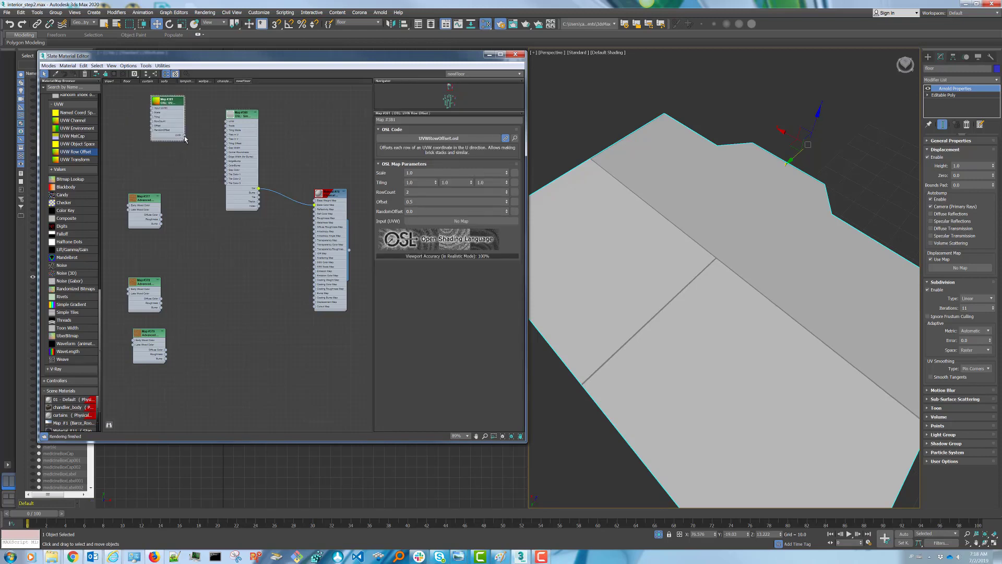
{"action": "left_click_drag", "start_coordinate": [183, 135], "coordinate": [227, 128]}
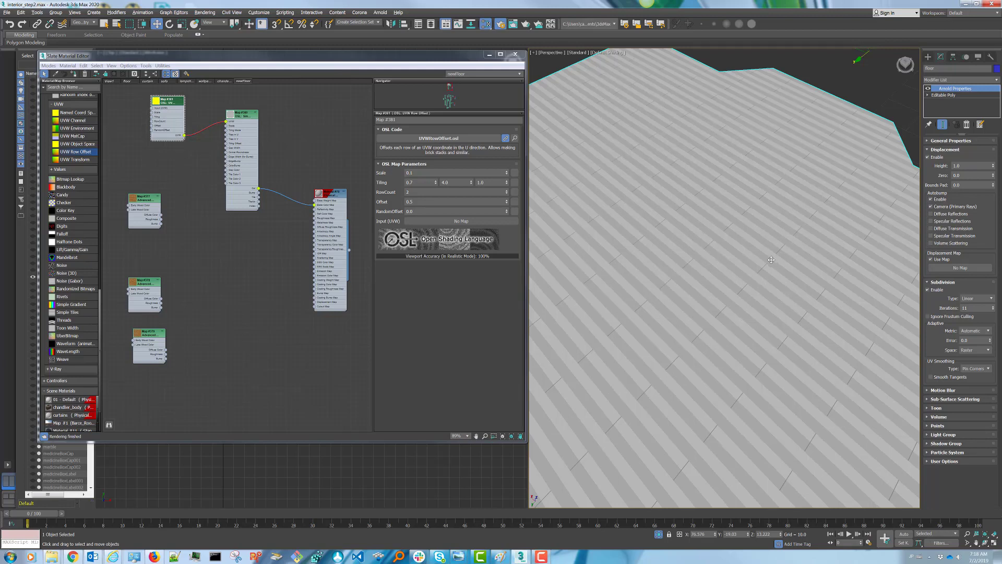
{"action": "mouse_move", "coordinate": [270, 133]}
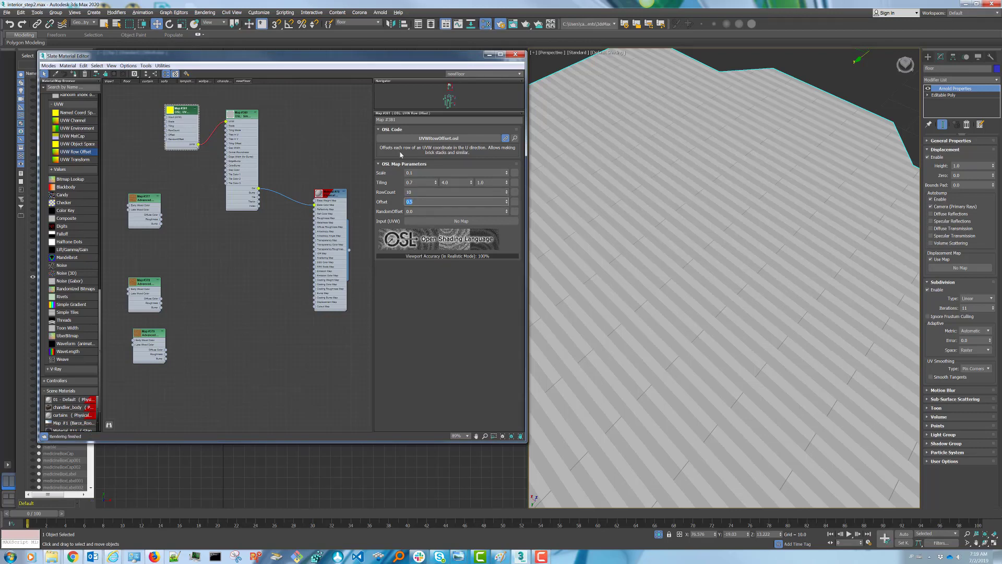
{"action": "type", "text": "4"}
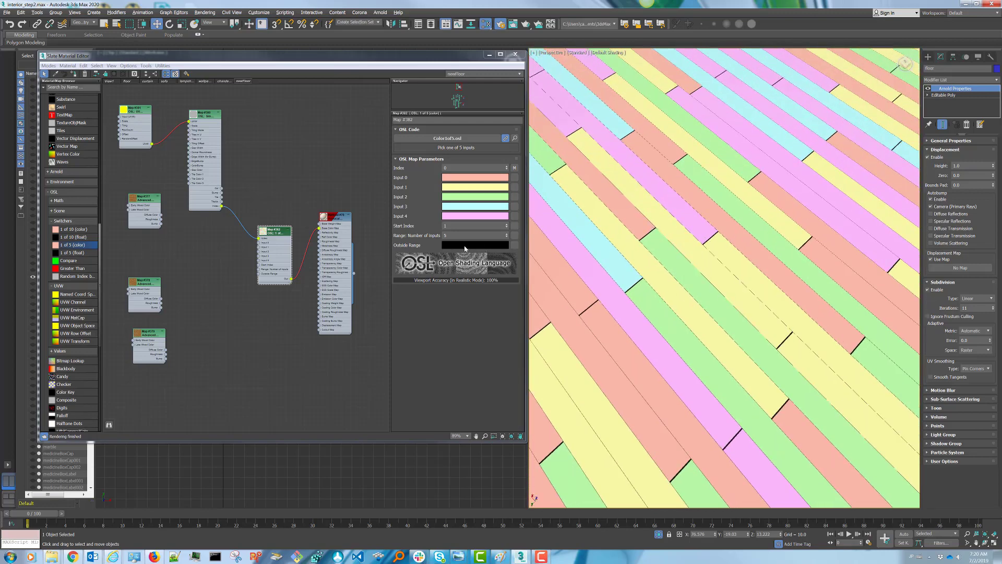
Open the 1 of 5 (color) switcher's Outside Range colour swatch.
{"action": "left_click", "coordinate": [475, 245]}
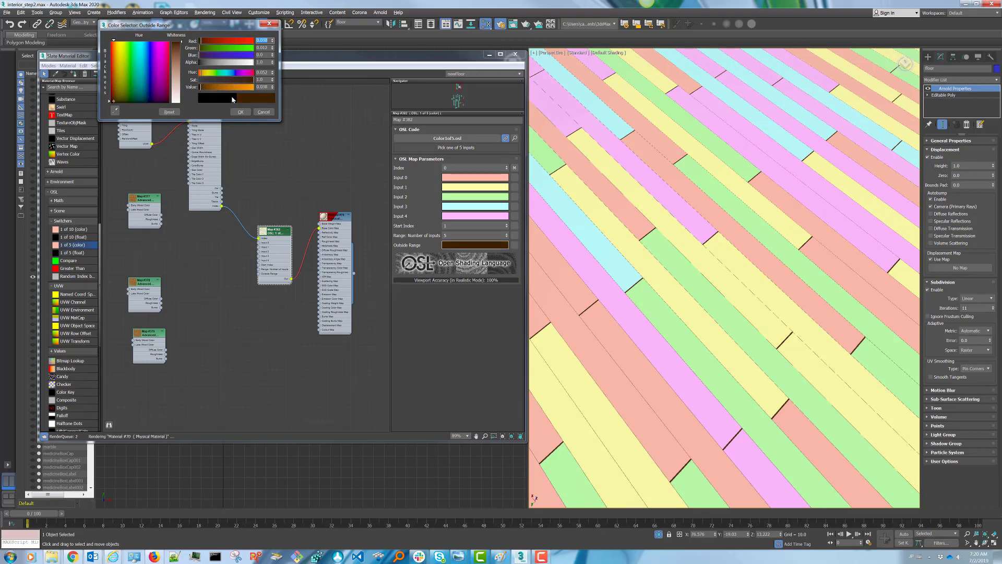
Accept dark brown as Outside Range colour and enable Arnold Properties displacement on the floor.
{"action": "left_click", "coordinate": [240, 111]}
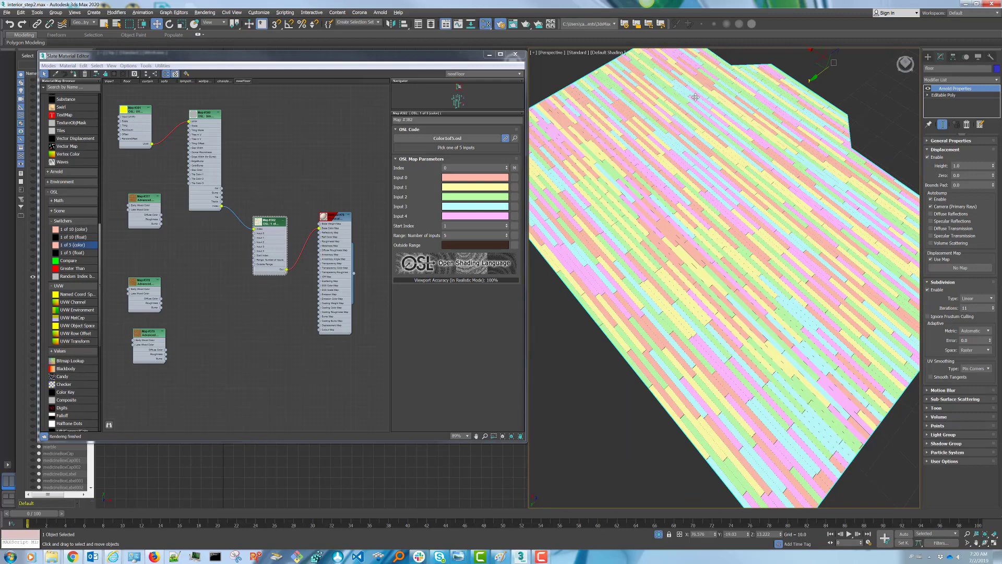
{"action": "mouse_move", "coordinate": [790, 213]}
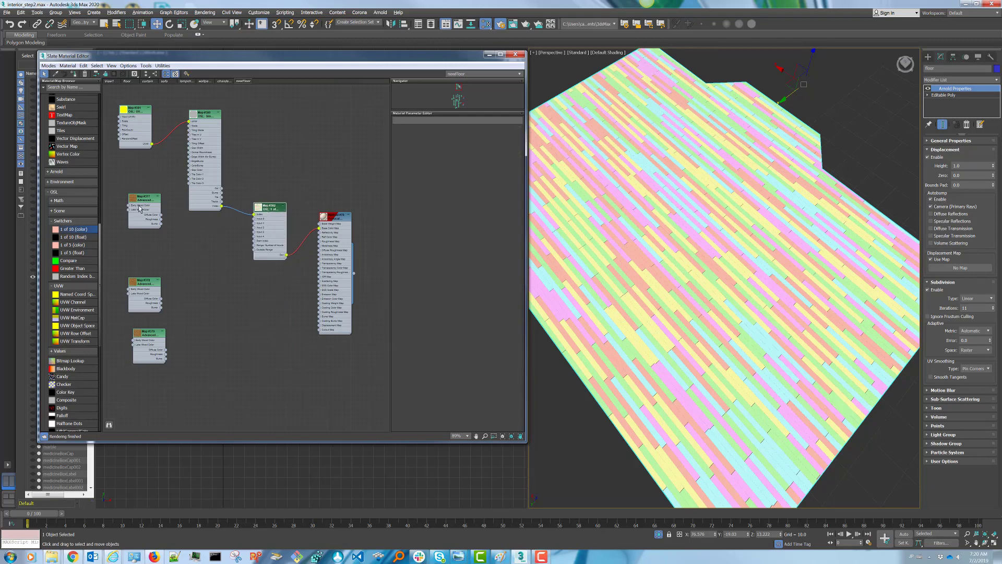
{"action": "left_click", "coordinate": [178, 279]}
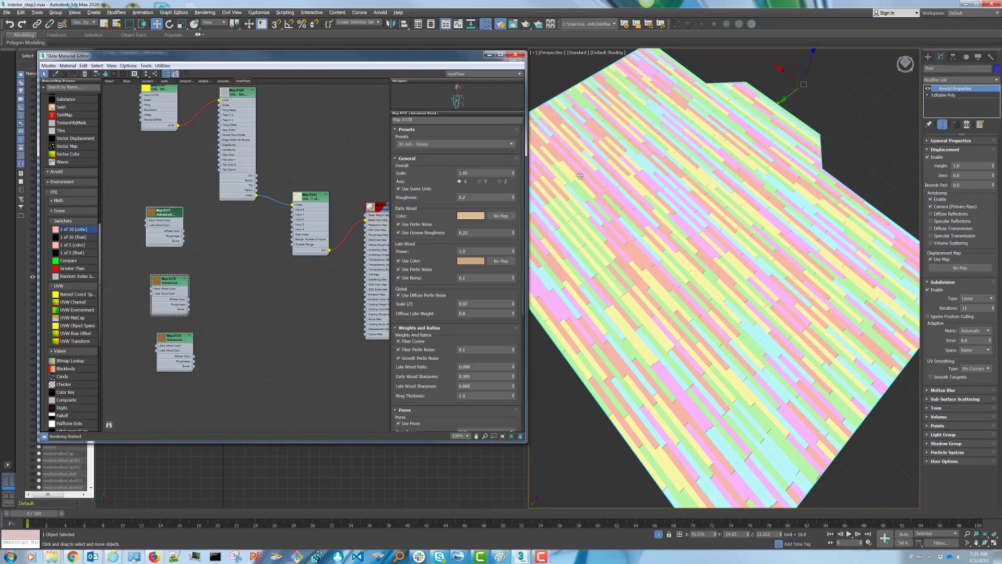
{"action": "mouse_move", "coordinate": [673, 191]}
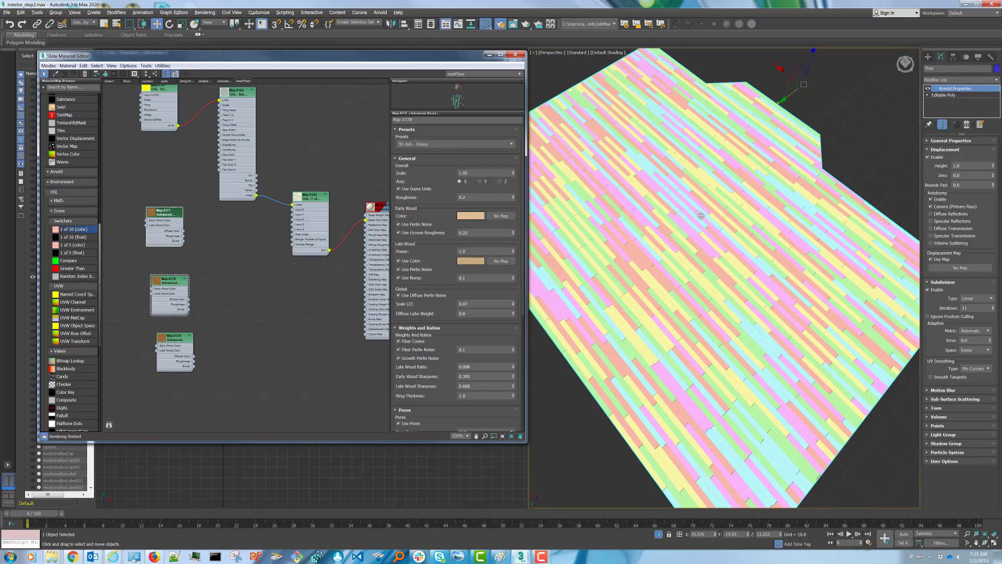
{"action": "mouse_move", "coordinate": [765, 265]}
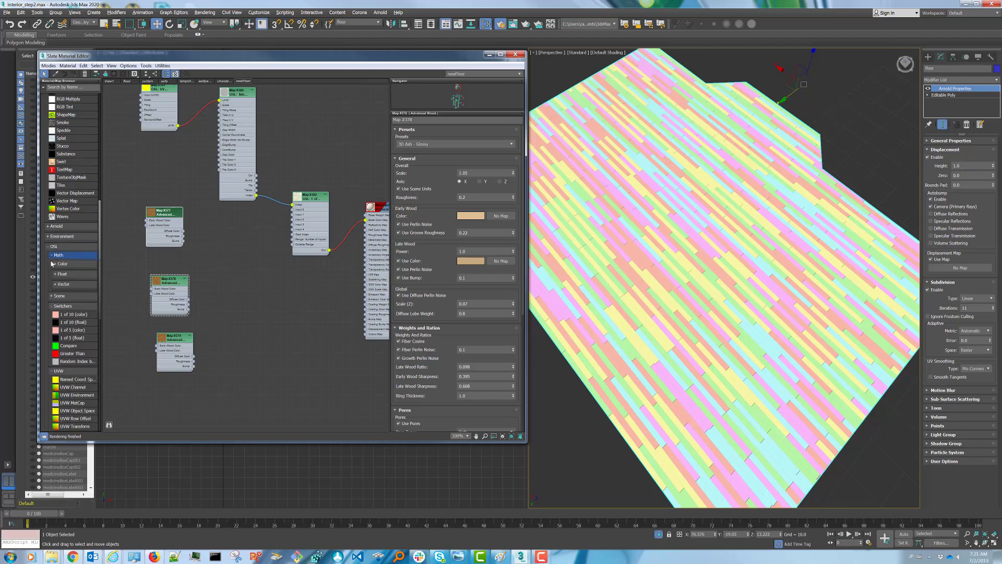
Expand Maps > OSL > Math > Color to reach the Multiply (color) nodes.
{"action": "left_click", "coordinate": [53, 263]}
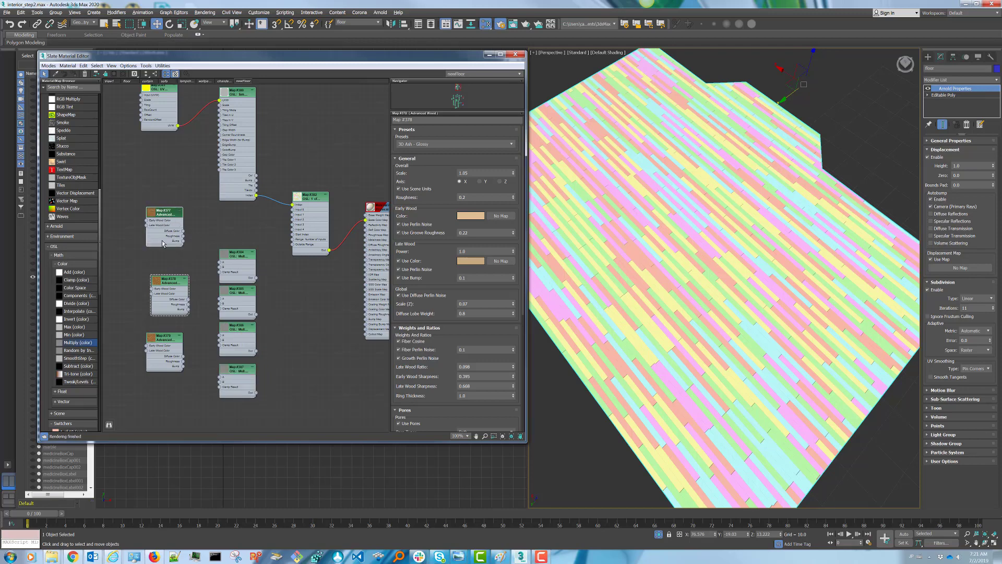
{"action": "mouse_move", "coordinate": [182, 234]}
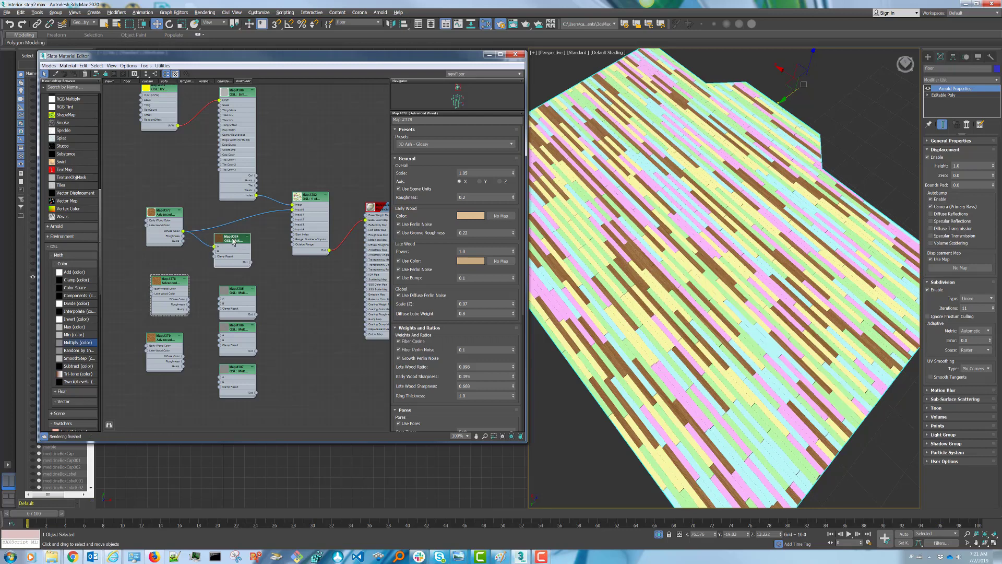
Set a tint B colour on each of the four Multiply nodes via the Color Selector.
{"action": "left_click", "coordinate": [231, 240]}
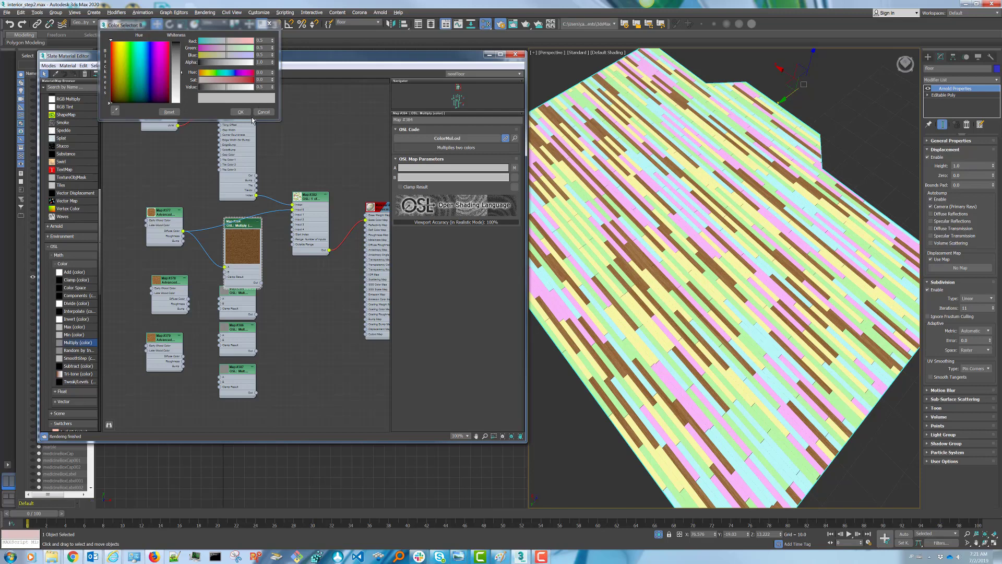
{"action": "left_click", "coordinate": [263, 111]}
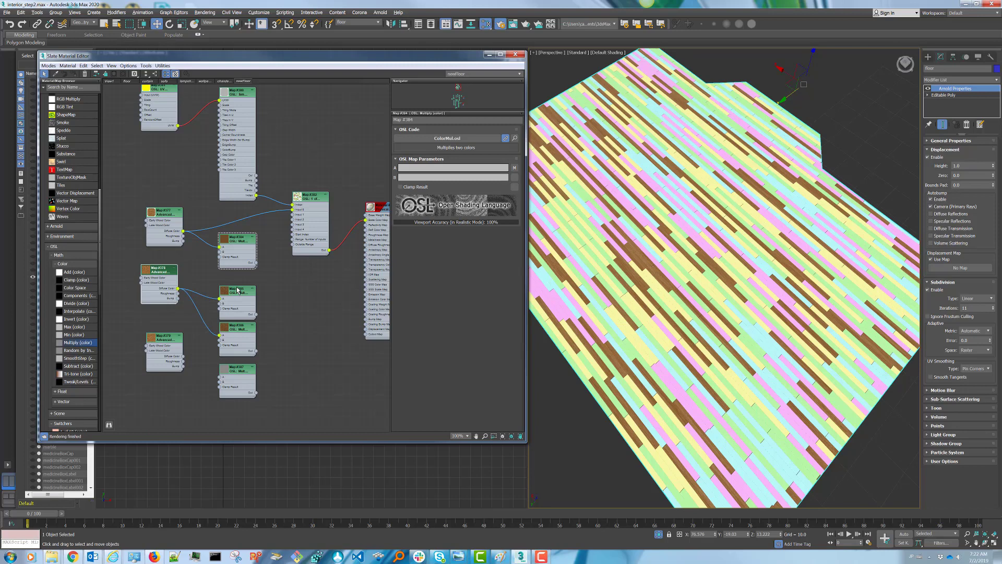
{"action": "left_click", "coordinate": [237, 292]}
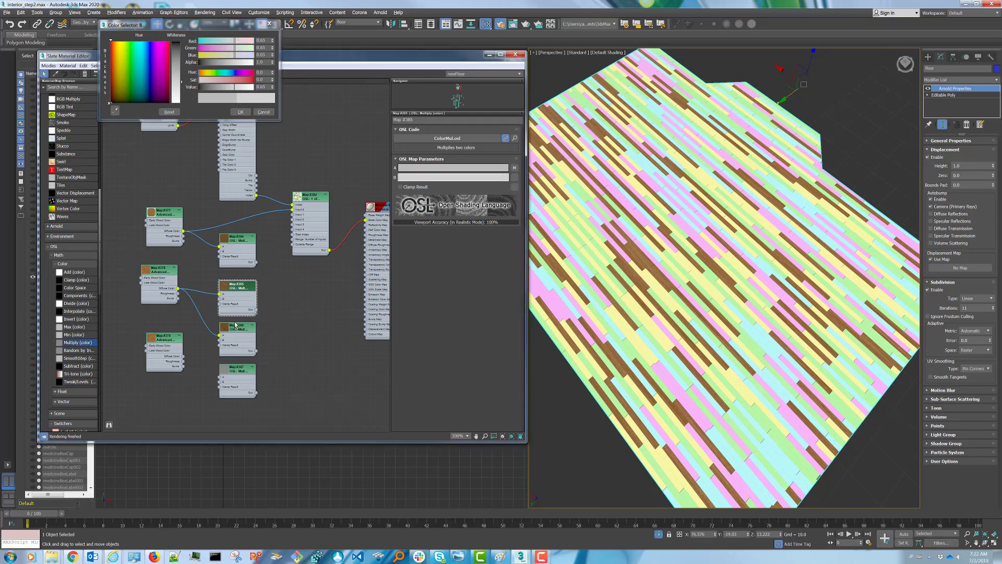
{"action": "left_click", "coordinate": [263, 112]}
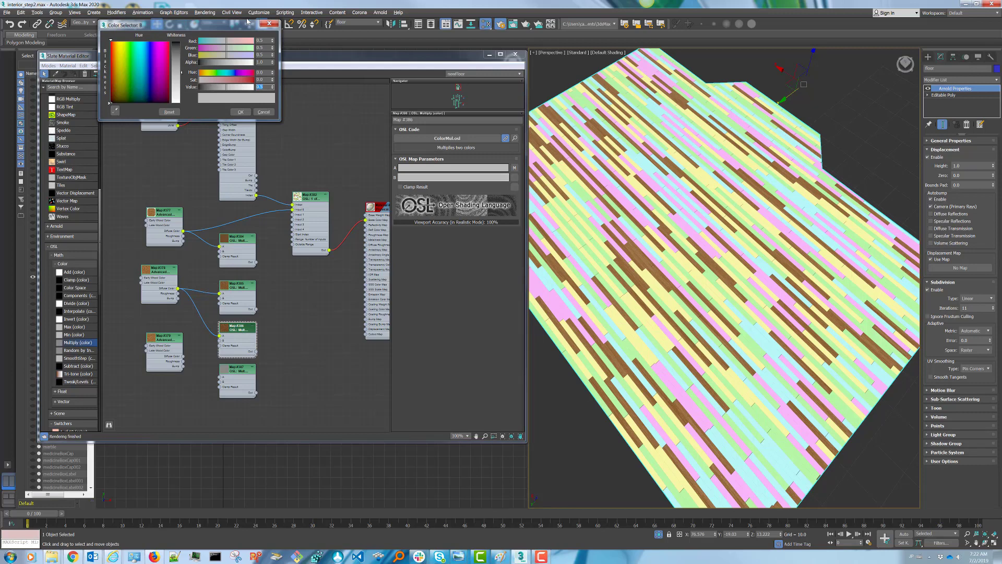
{"action": "mouse_move", "coordinate": [250, 20]}
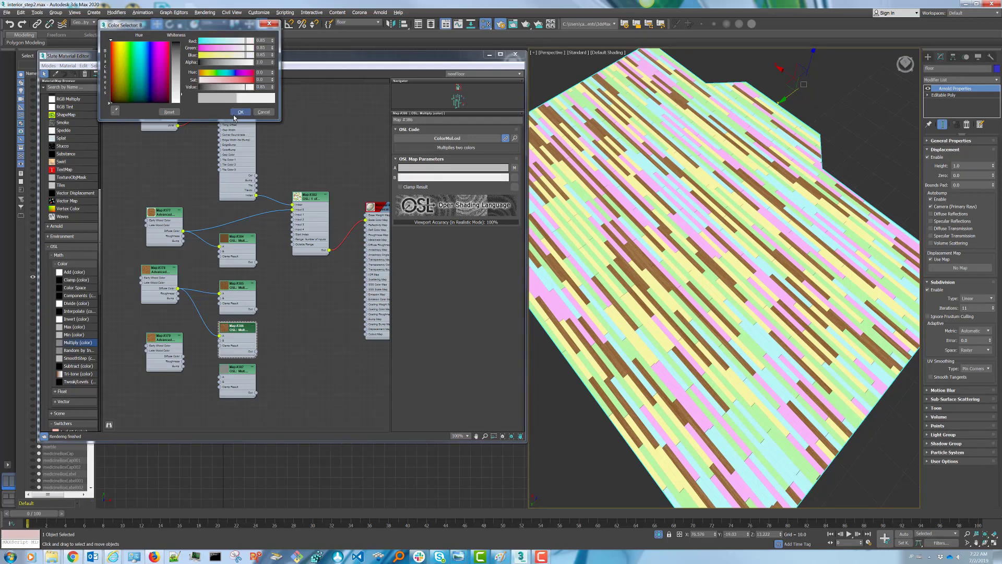
{"action": "left_click", "coordinate": [241, 112]}
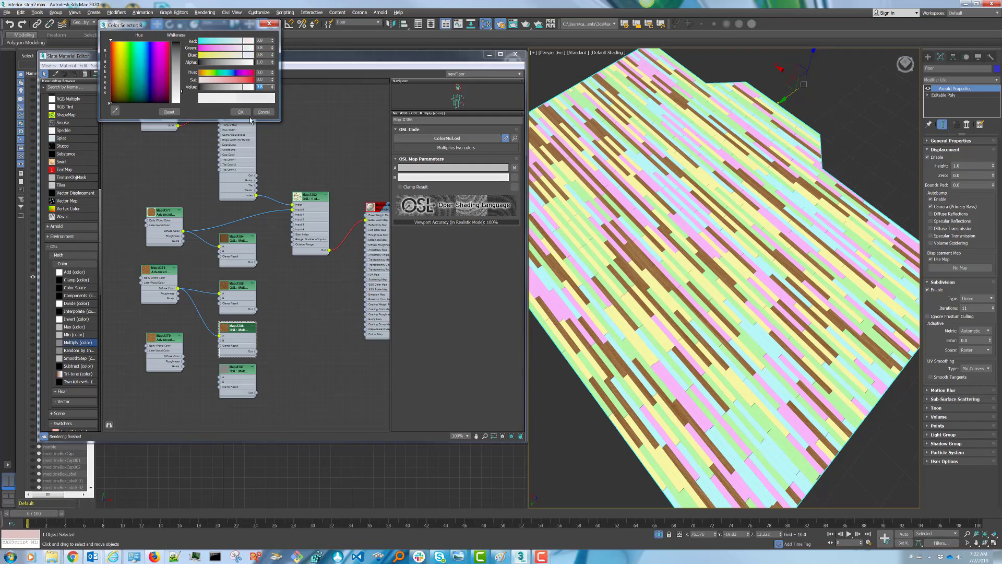
{"action": "left_click", "coordinate": [263, 112]}
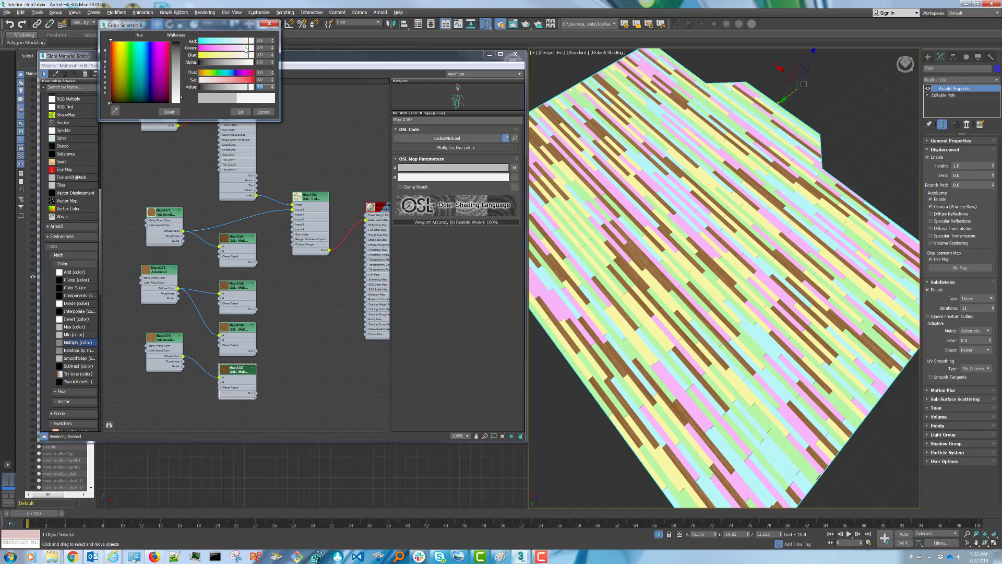
{"action": "left_click", "coordinate": [240, 111]}
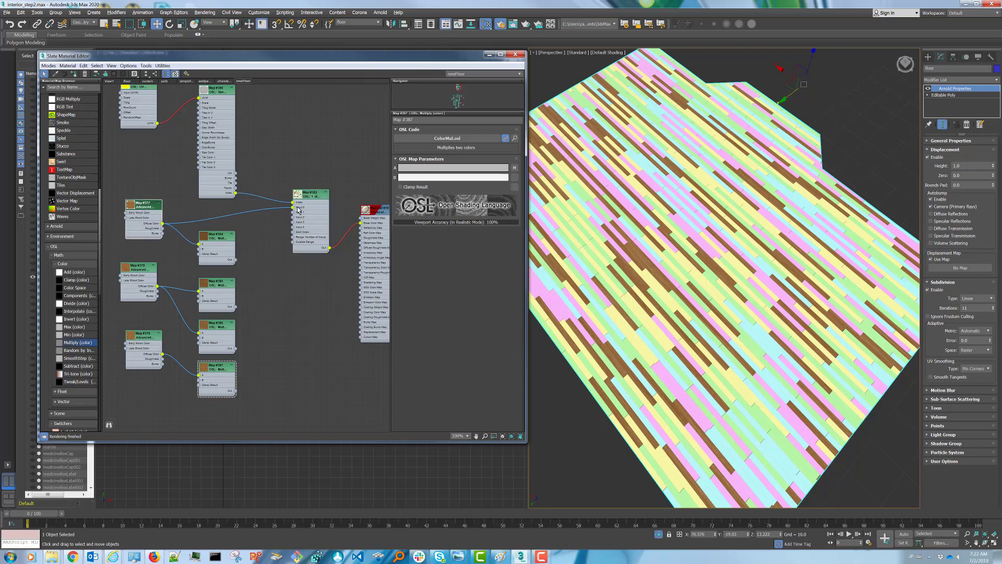
{"action": "mouse_move", "coordinate": [244, 258]}
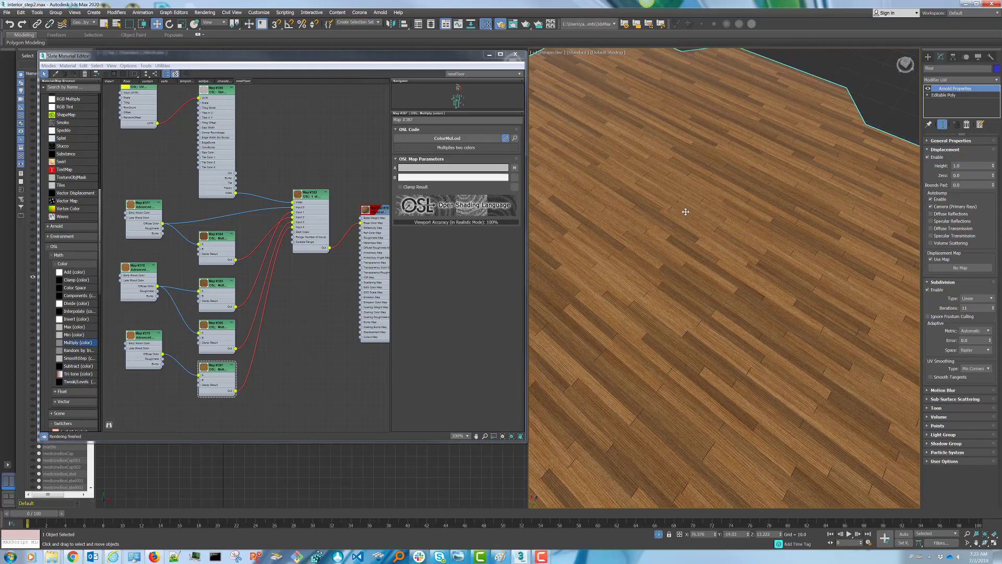
{"action": "left_click_drag", "start_coordinate": [686, 212], "coordinate": [740, 250]}
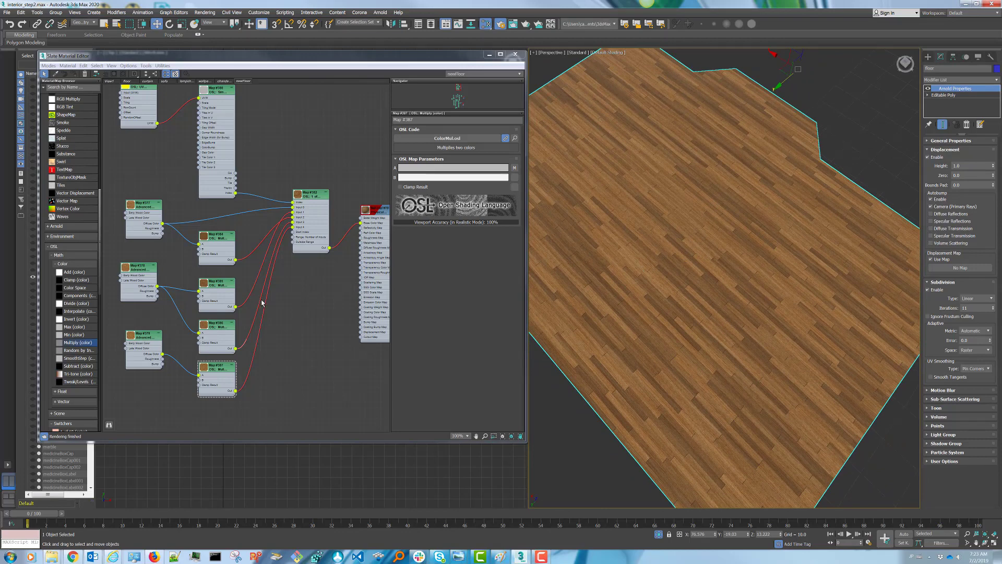
{"action": "mouse_move", "coordinate": [287, 282]}
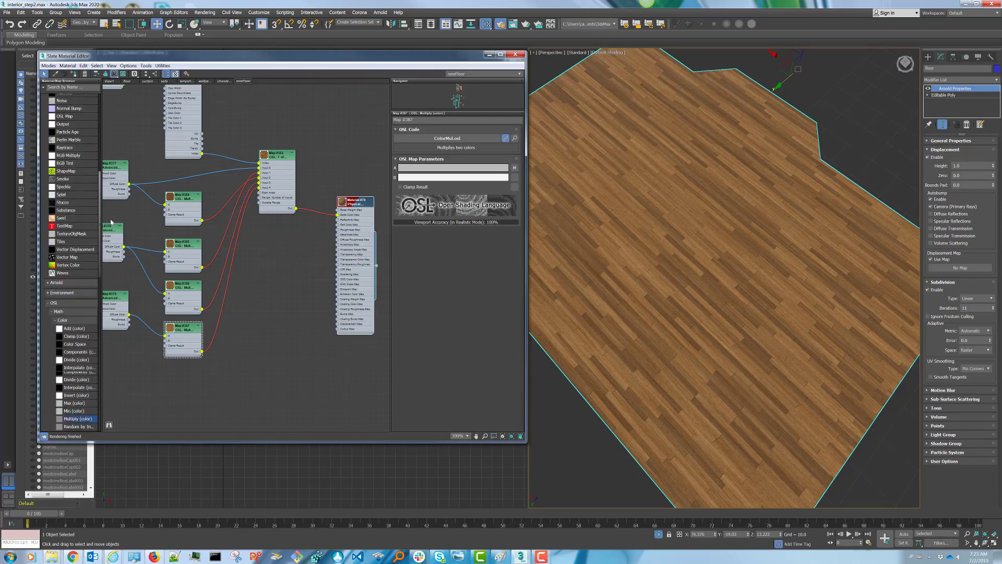
Set the new 1 of 5 switcher's Outside Range colour to white.
{"action": "scroll", "scroll_direction": "down", "scroll_amount": 3}
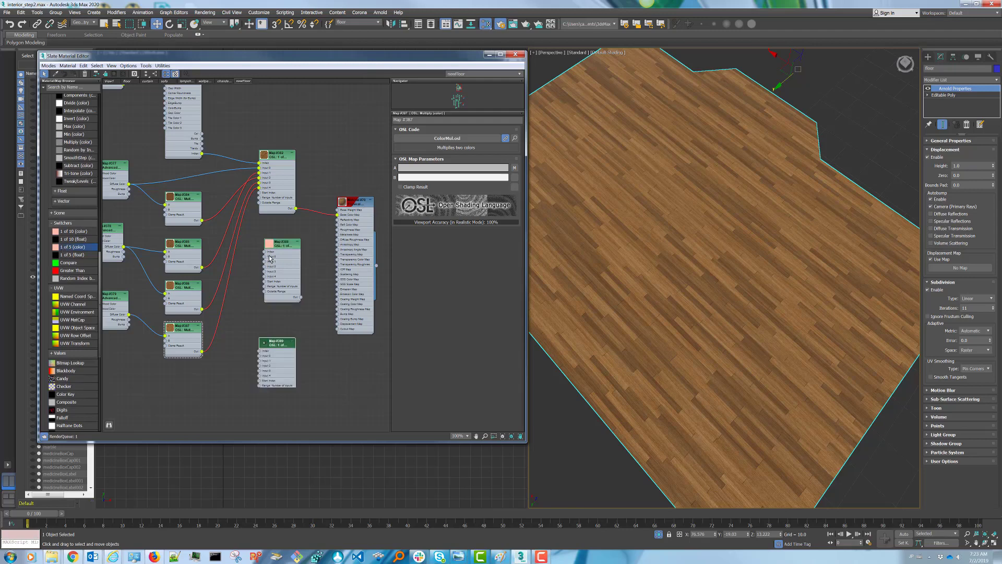
{"action": "left_click", "coordinate": [277, 248]}
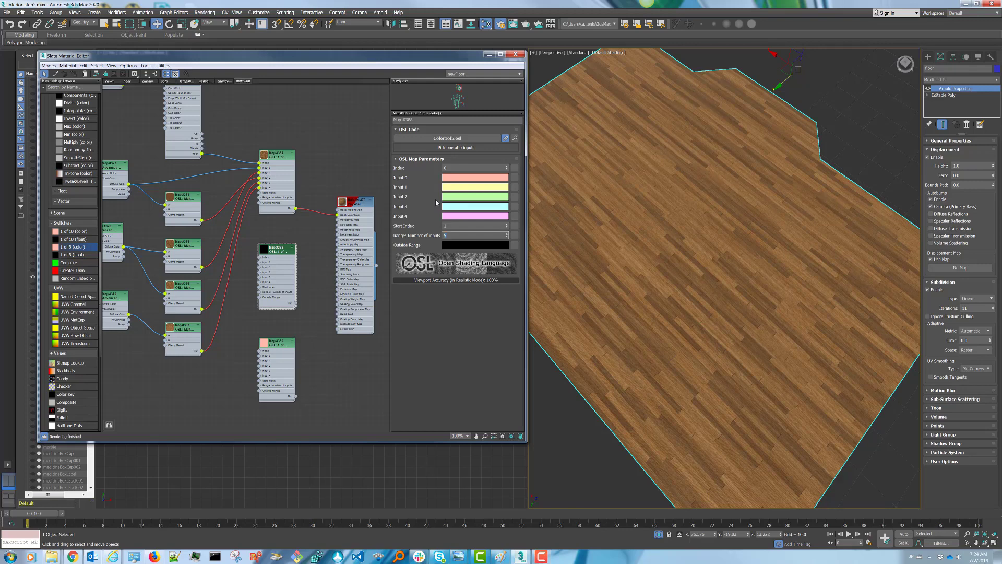
{"action": "left_click", "coordinate": [474, 245]}
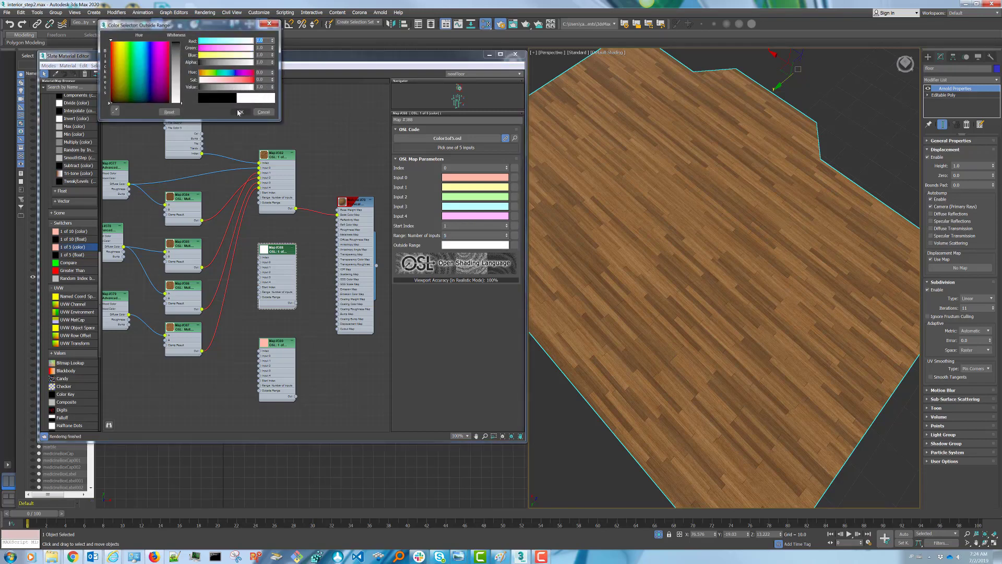
{"action": "left_click", "coordinate": [263, 112]}
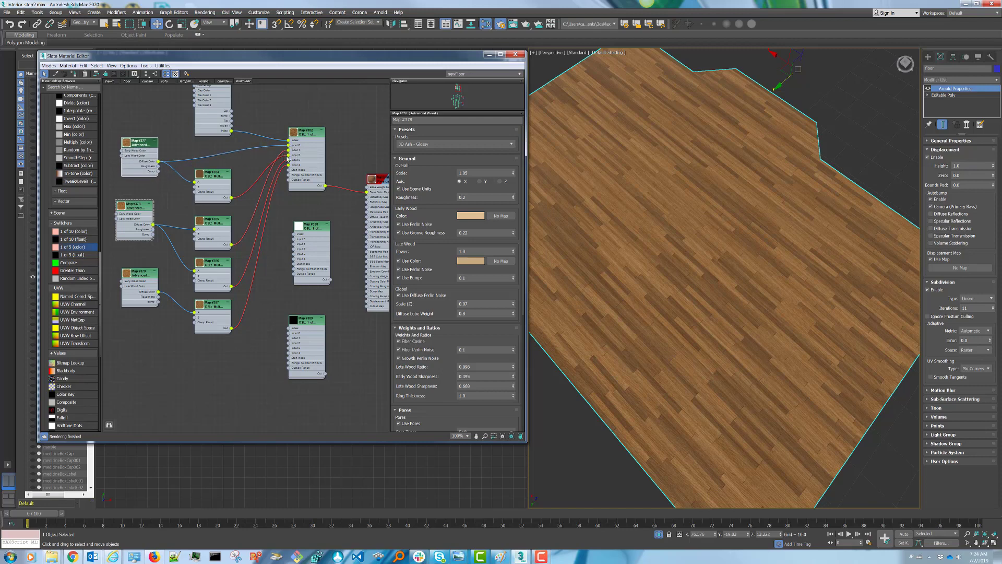
{"action": "mouse_move", "coordinate": [170, 172]}
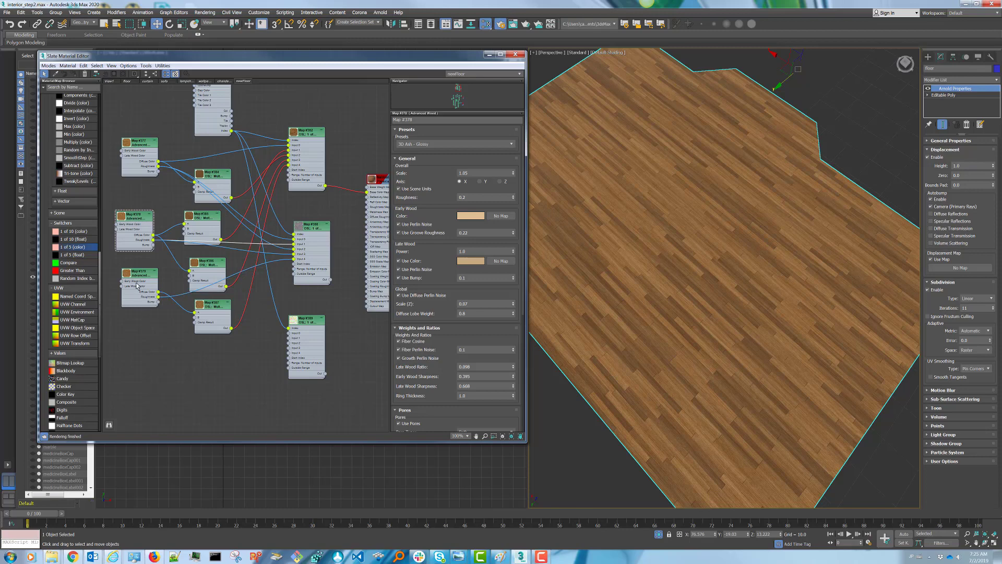
{"action": "mouse_move", "coordinate": [196, 189]}
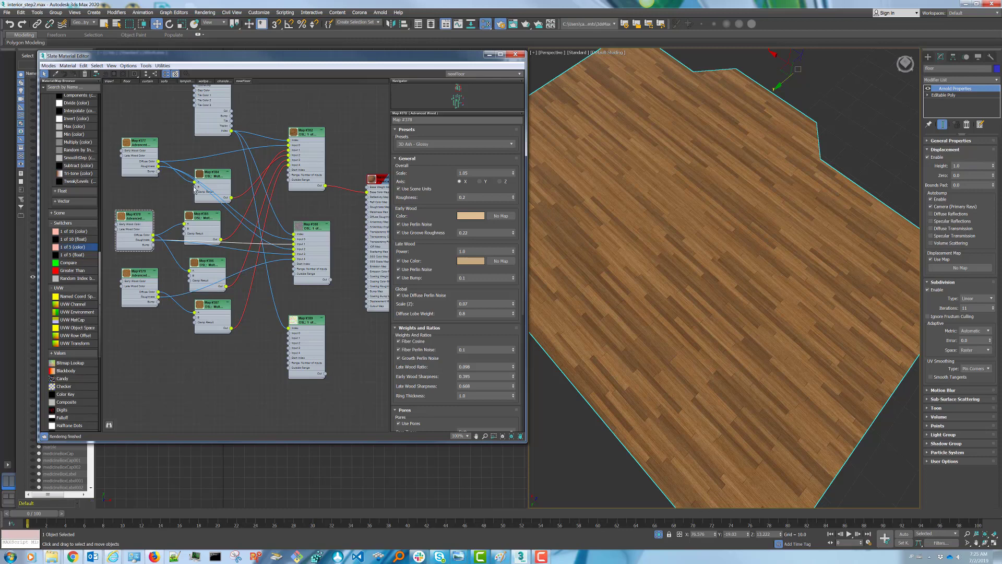
{"action": "mouse_move", "coordinate": [180, 200]}
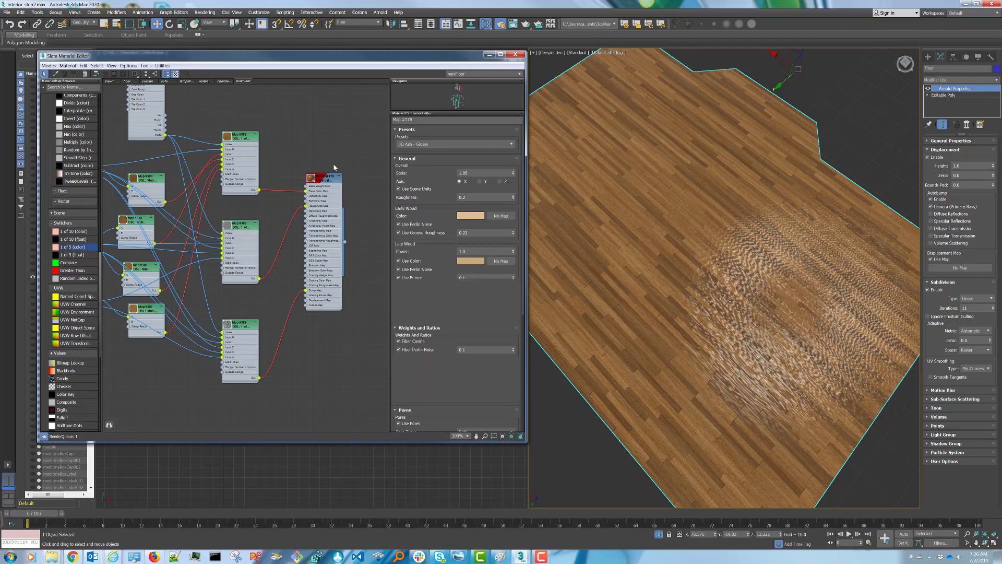
Select the floor's Physical Material node to reach its Bump Map amount under Special Maps.
{"action": "left_click", "coordinate": [321, 177]}
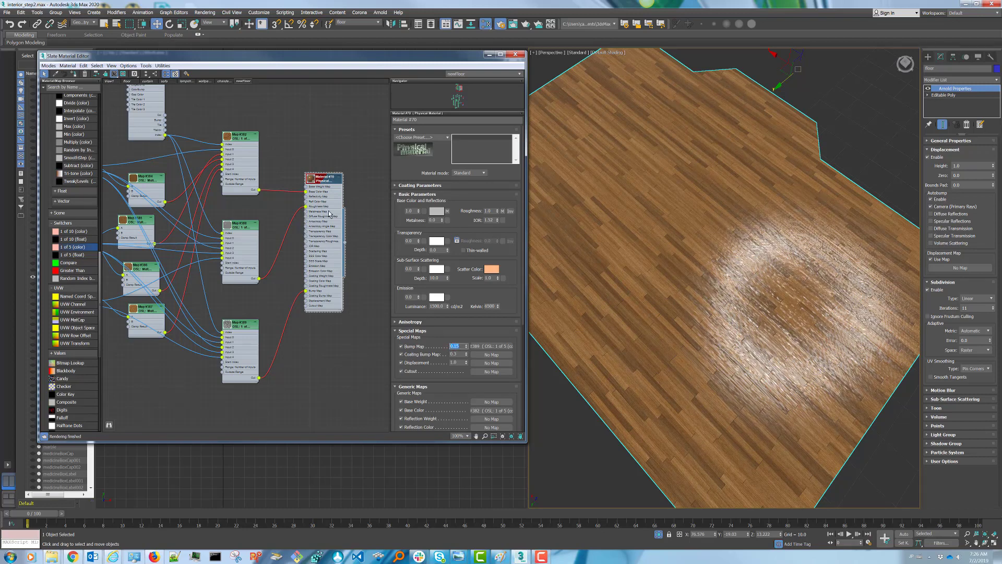
{"action": "mouse_move", "coordinate": [374, 224]}
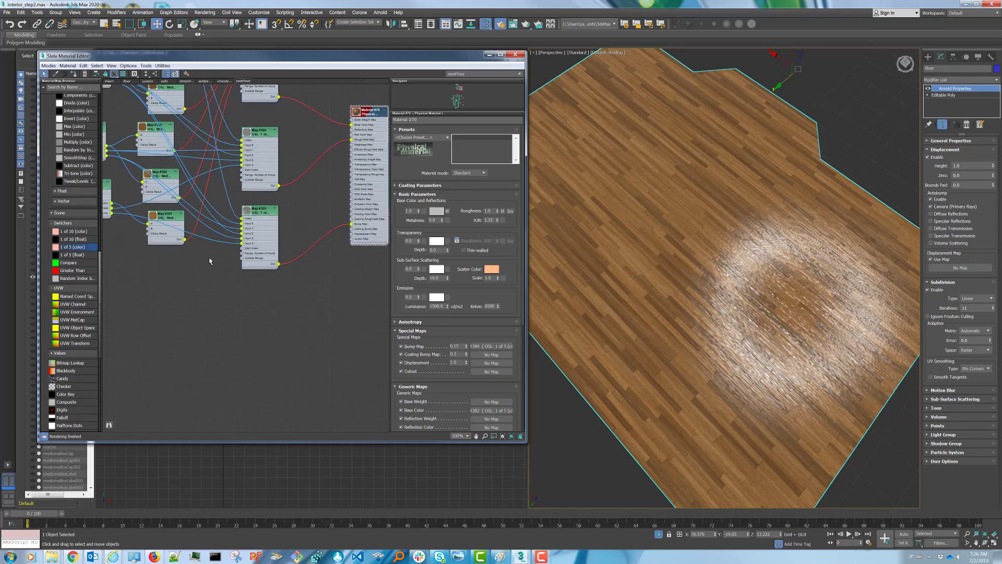
Add a new five-input switch node and set Inputs 0–4 and Outside Range to white.
{"action": "left_click", "coordinate": [68, 255]}
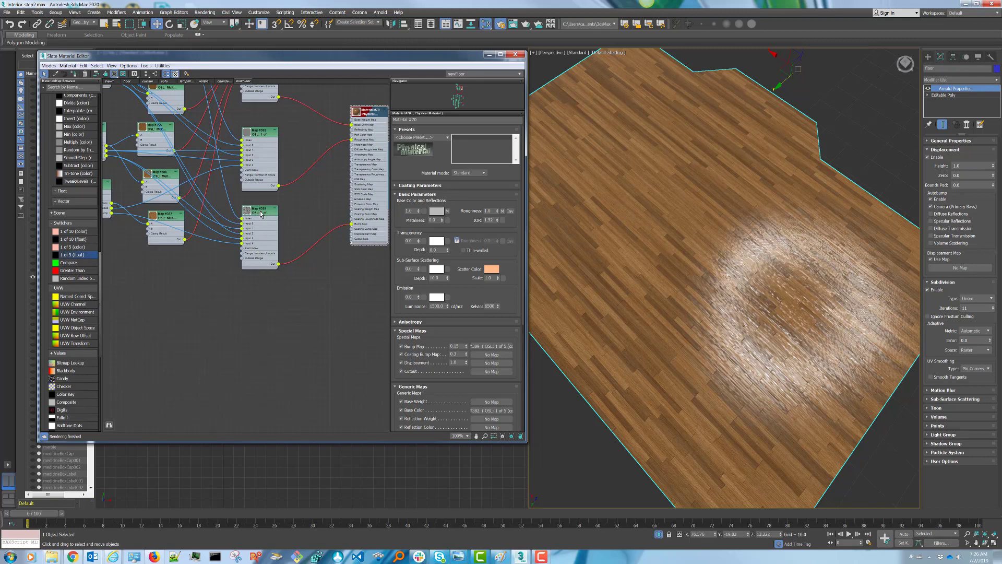
{"action": "left_click_drag", "start_coordinate": [260, 210], "coordinate": [251, 313]}
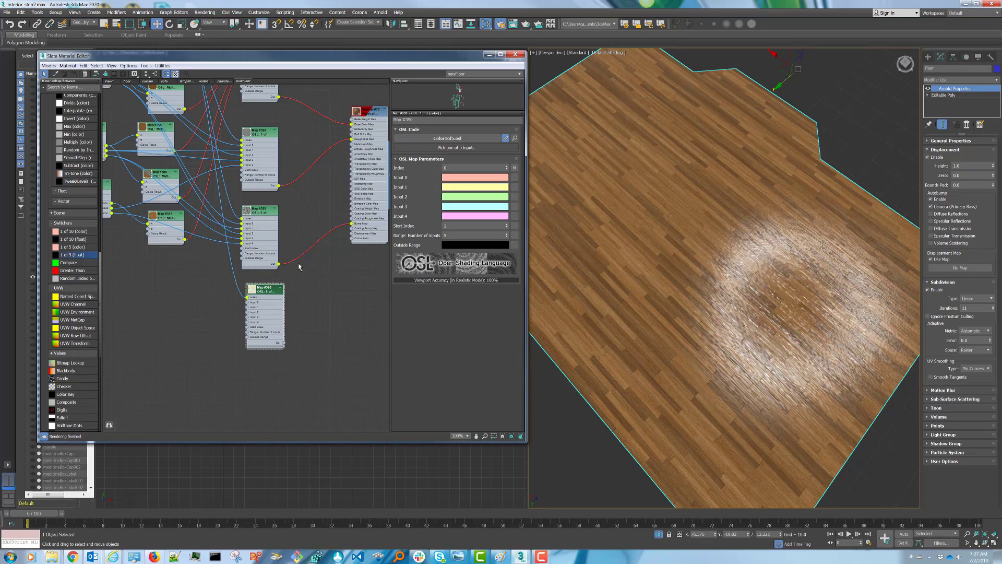
{"action": "mouse_move", "coordinate": [271, 273]}
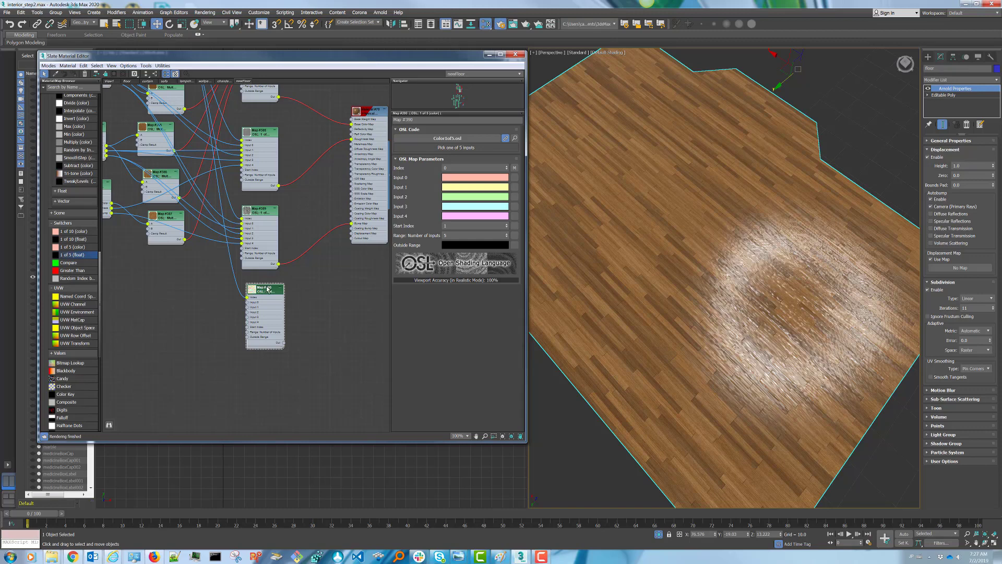
{"action": "left_click", "coordinate": [474, 178]}
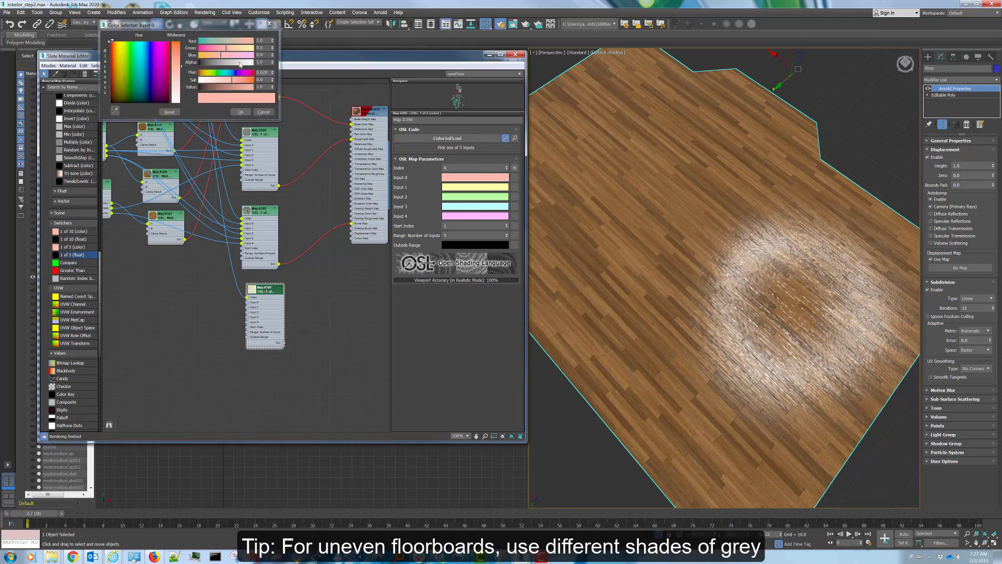
{"action": "left_click", "coordinate": [240, 112]}
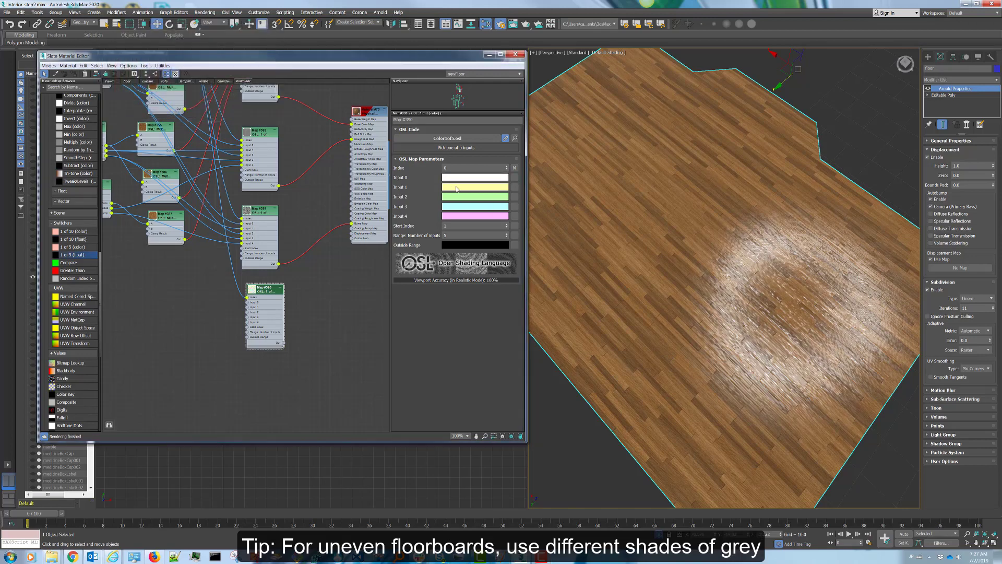
{"action": "left_click", "coordinate": [474, 187]}
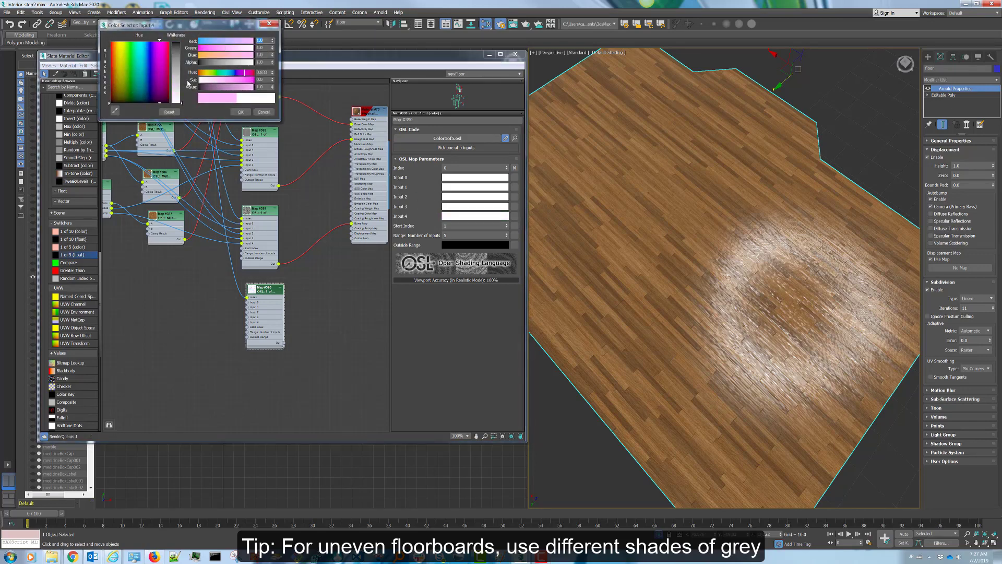
{"action": "left_click", "coordinate": [264, 112]}
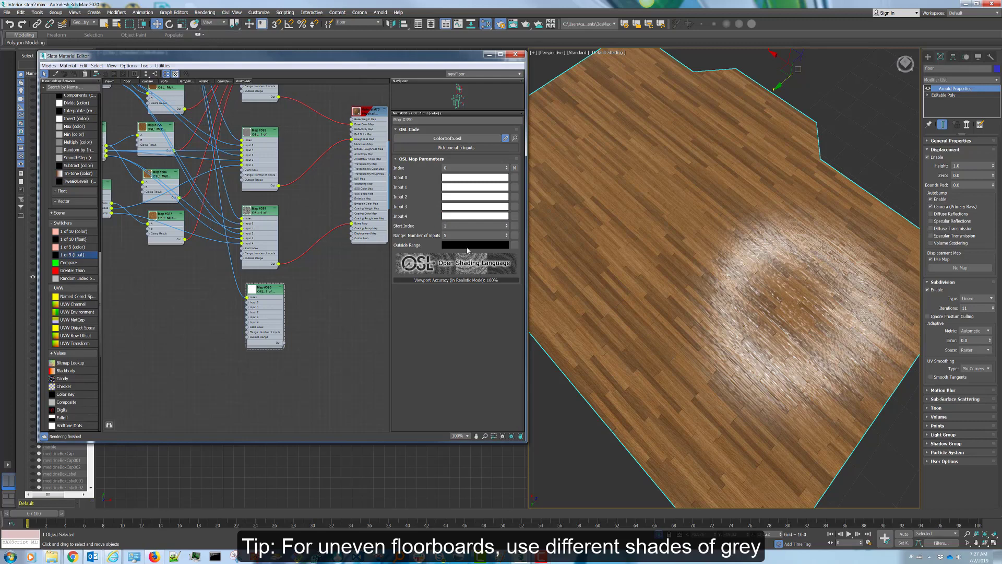
{"action": "left_click", "coordinate": [475, 244]}
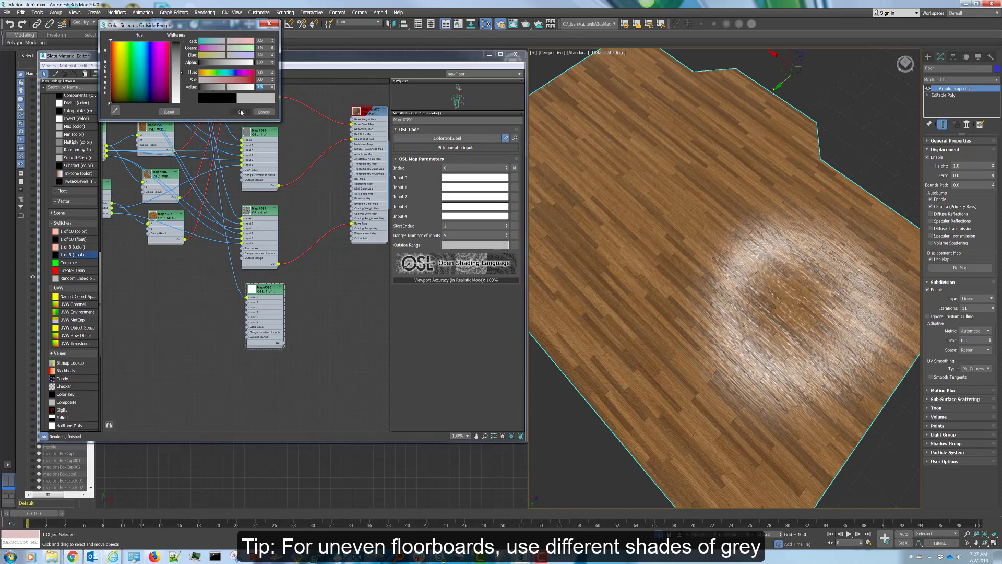
{"action": "left_click", "coordinate": [241, 111]}
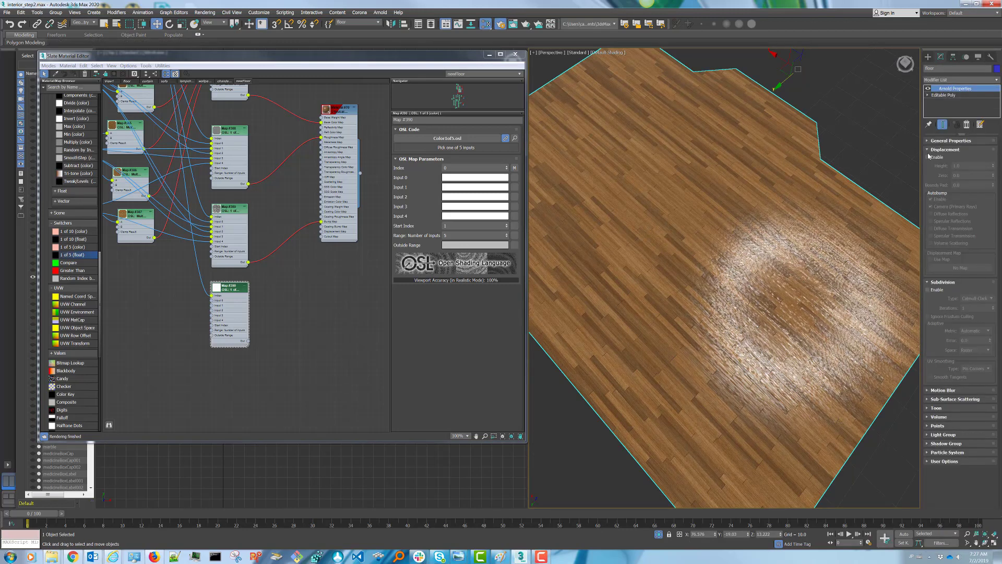
Enable Arnold displacement on the floor and instance the switch map as its Displacement Map.
{"action": "left_click", "coordinate": [927, 157]}
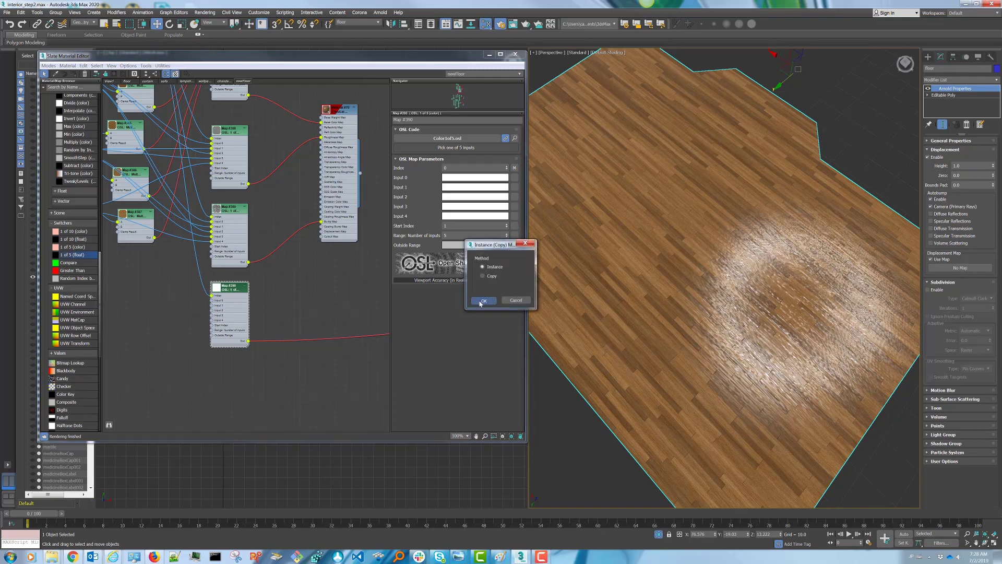
{"action": "left_click", "coordinate": [483, 301]}
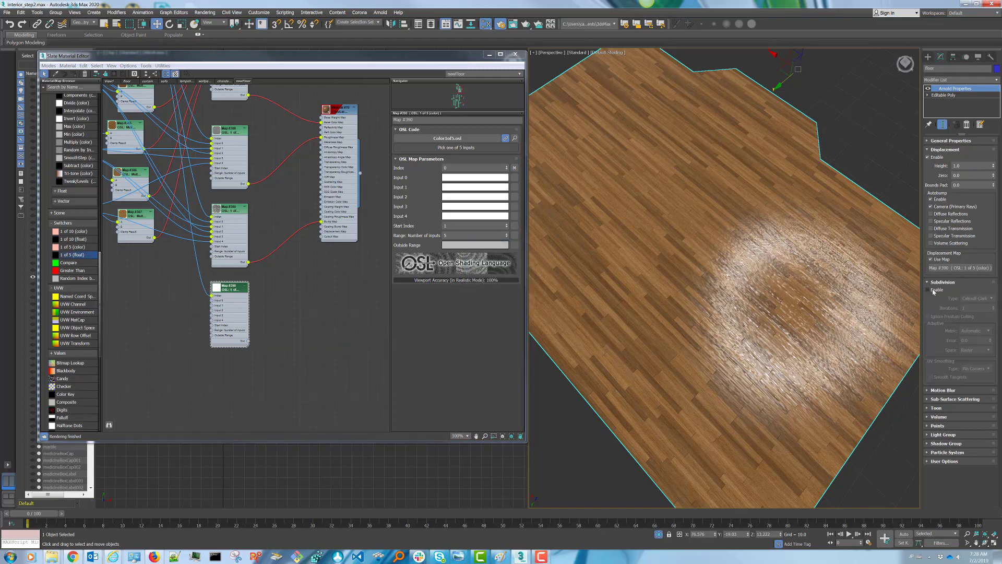
Turn on Arnold subdivision for the floor with Catmull-Clark type.
{"action": "left_click", "coordinate": [931, 290]}
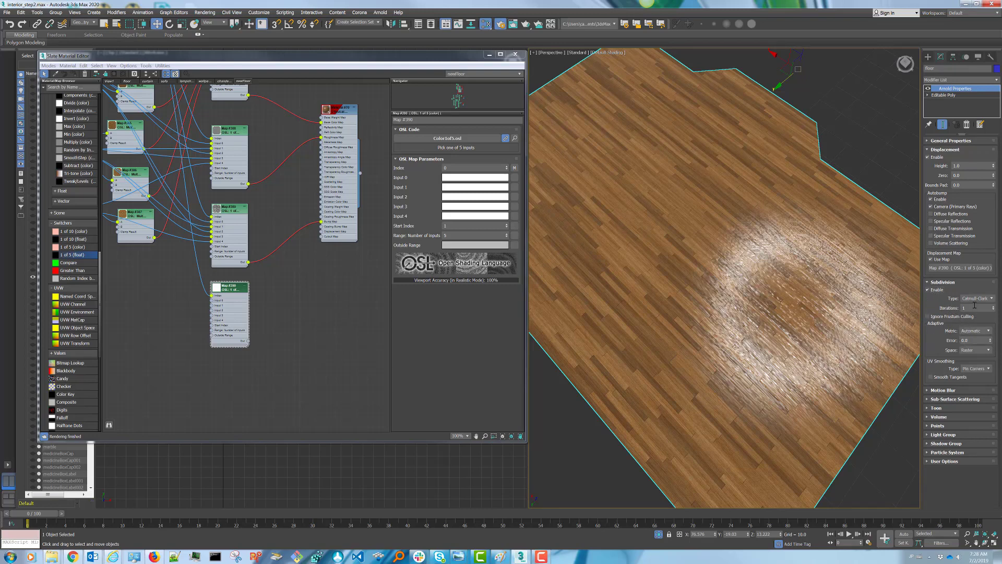
{"action": "left_click", "coordinate": [990, 298]}
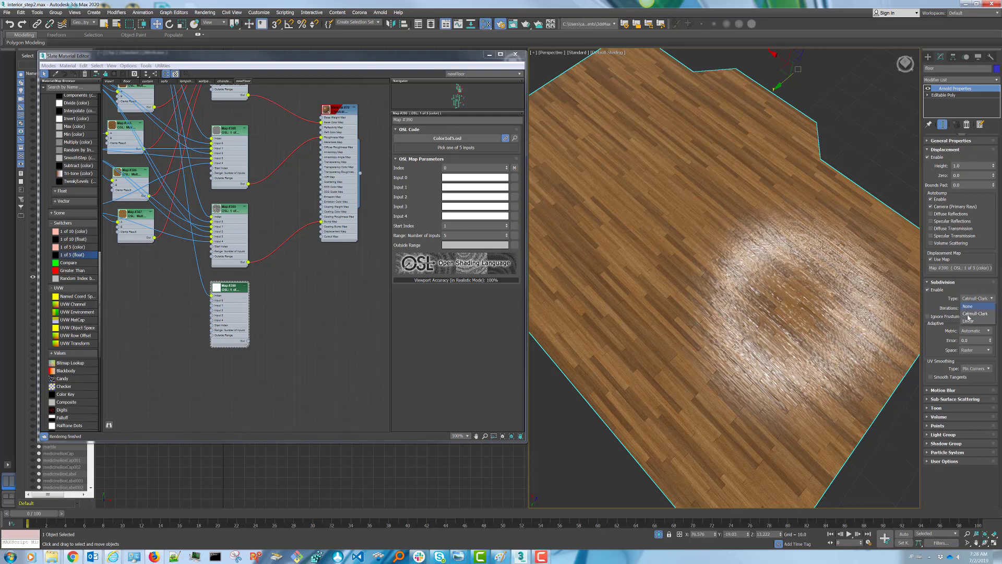
{"action": "left_click", "coordinate": [974, 313]}
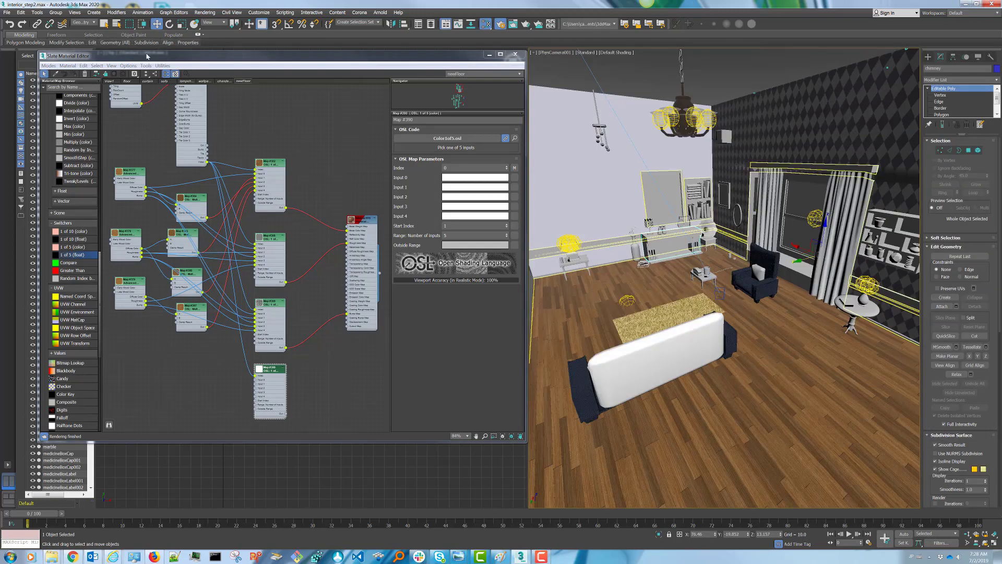
Switch the viewport to the PhysCamera001 view of the furnished room.
{"action": "left_click", "coordinate": [26, 10]}
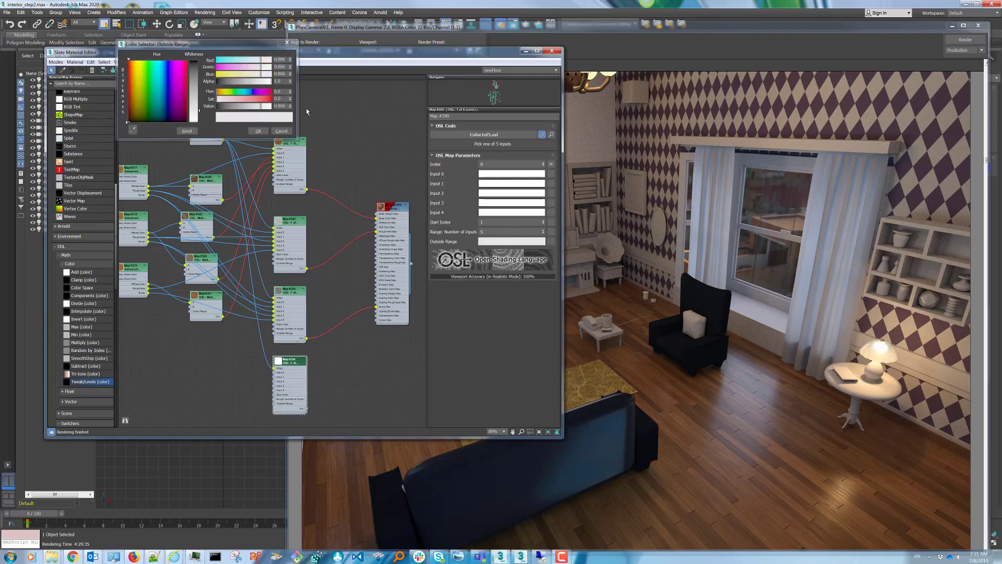
Cancel the Outside Range colour picker to inspect the finished room render.
{"action": "left_click", "coordinate": [281, 130]}
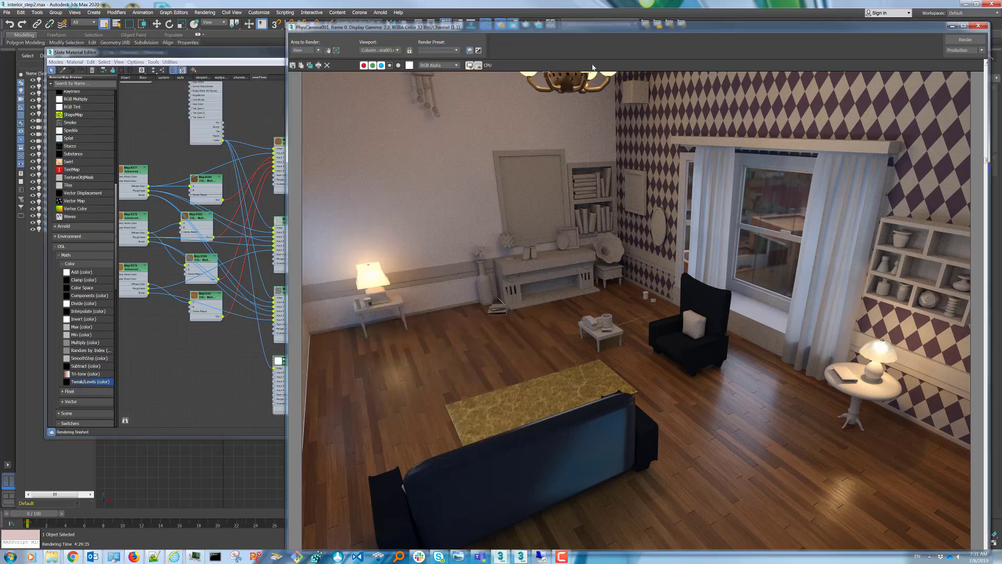
{"action": "mouse_move", "coordinate": [556, 327]}
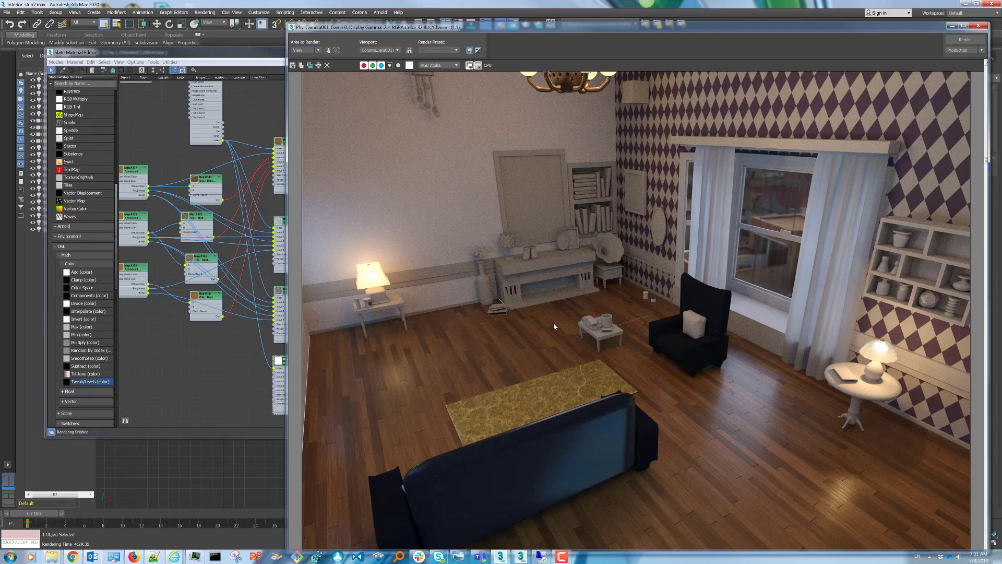
{"action": "mouse_move", "coordinate": [791, 399]}
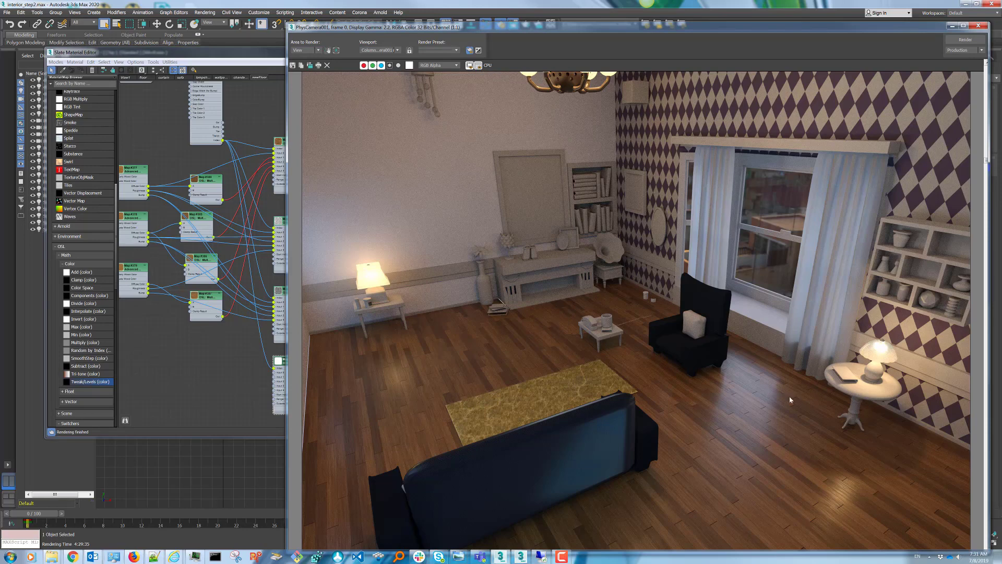
{"action": "mouse_move", "coordinate": [829, 502]}
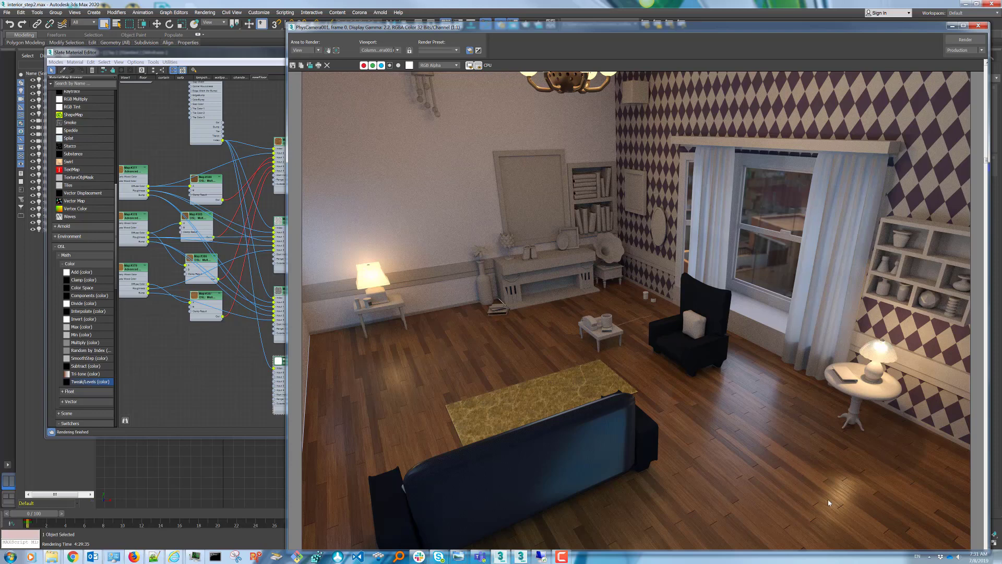
{"action": "mouse_move", "coordinate": [806, 475]}
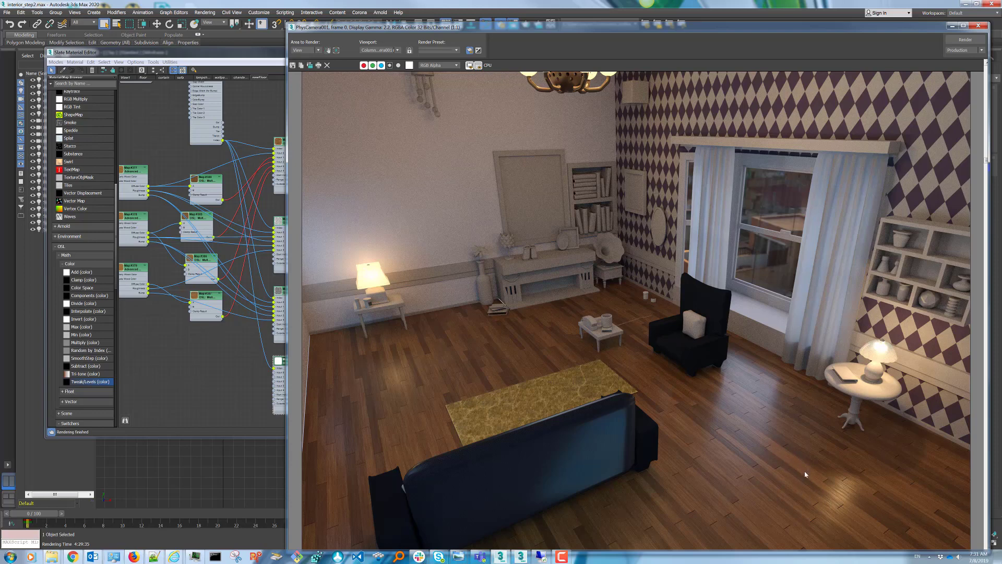
{"action": "mouse_move", "coordinate": [855, 500]}
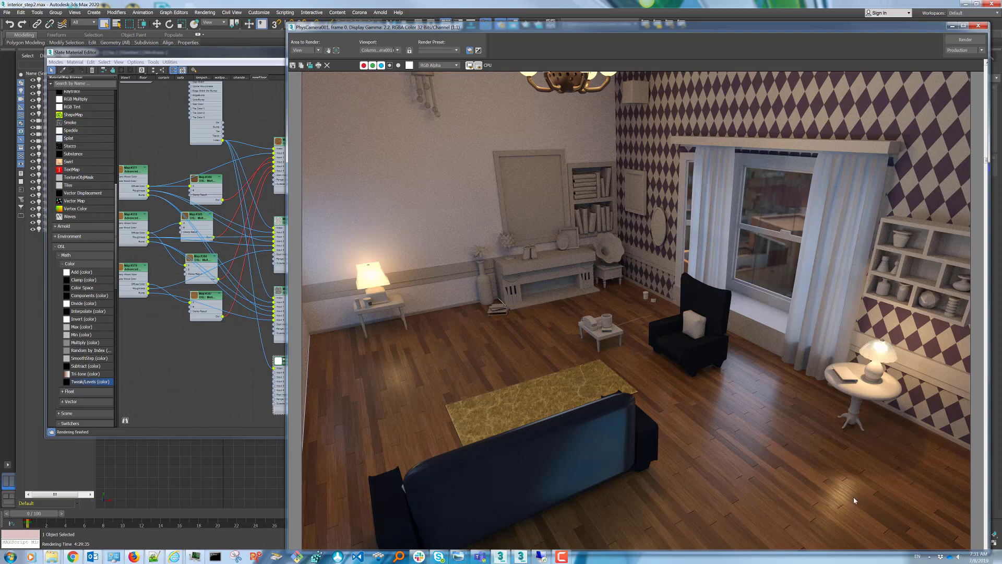
{"action": "mouse_move", "coordinate": [384, 354]}
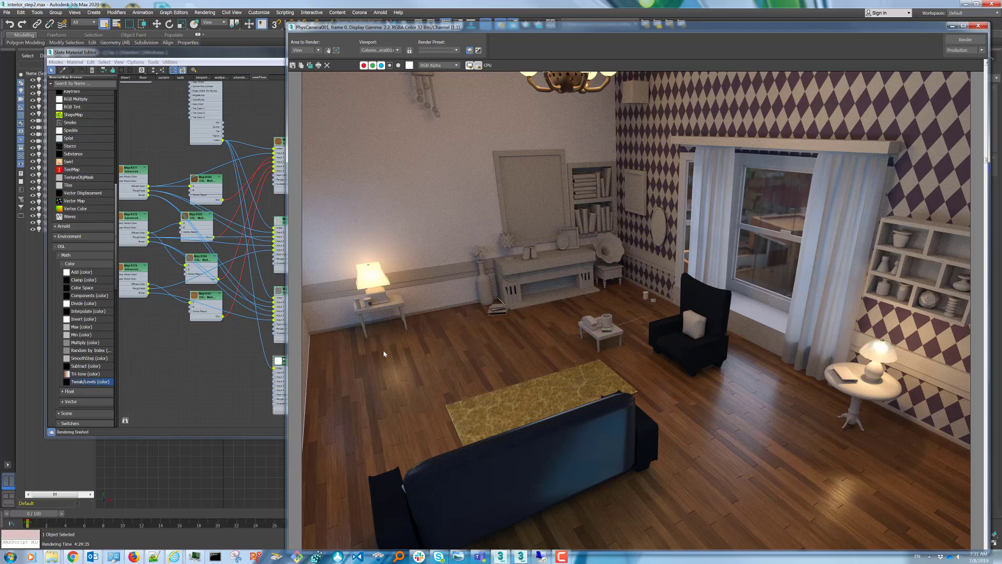
{"action": "mouse_move", "coordinate": [881, 504]}
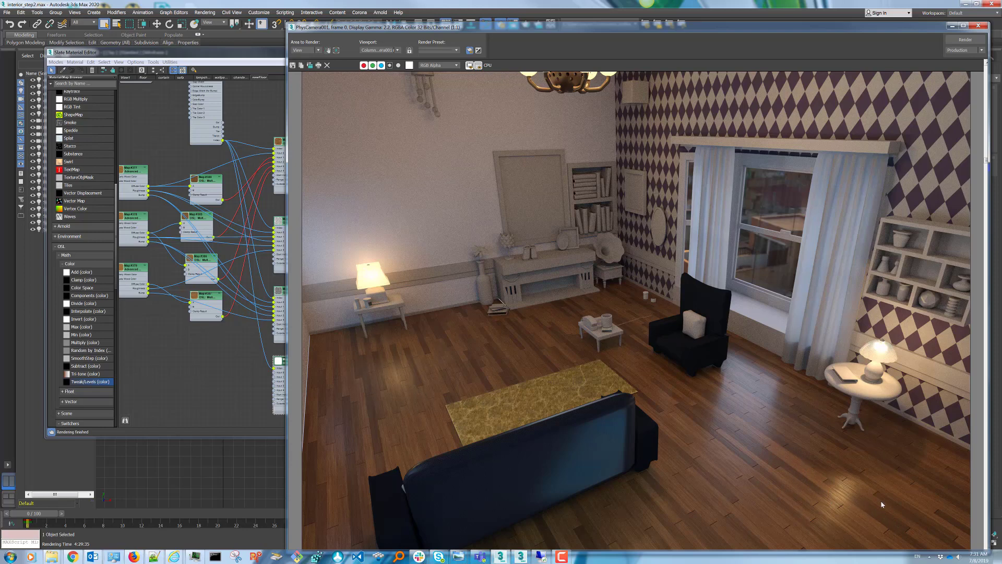
{"action": "mouse_move", "coordinate": [832, 463]}
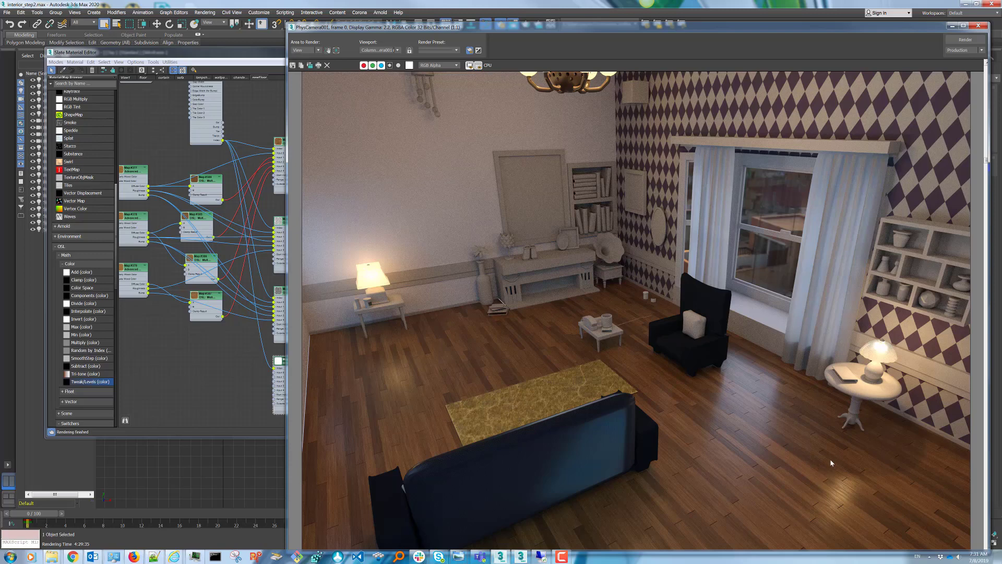
{"action": "mouse_move", "coordinate": [217, 360]}
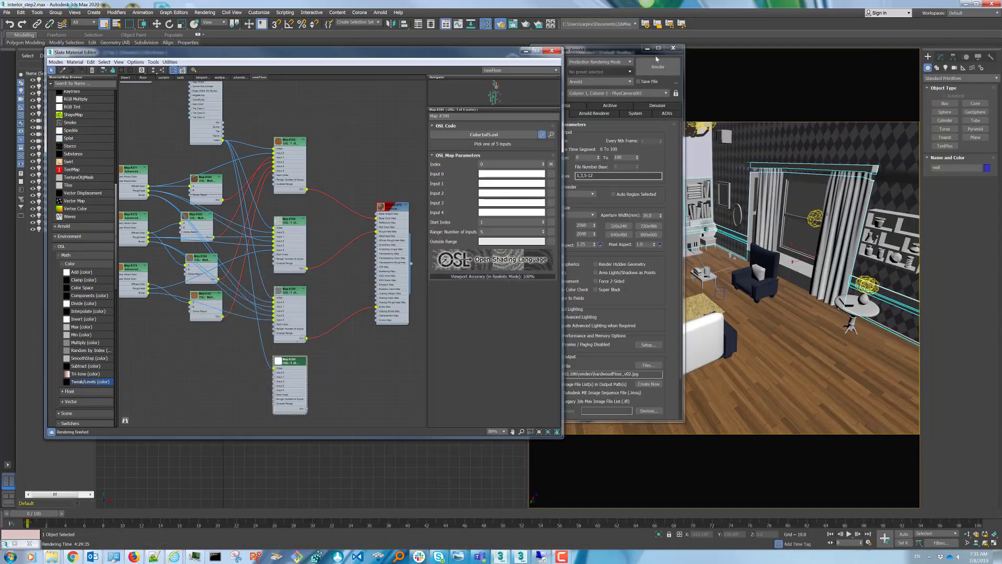
Close Render Setup and place a Tweak/Levels colour node into the floor material graph.
{"action": "left_click", "coordinate": [673, 48]}
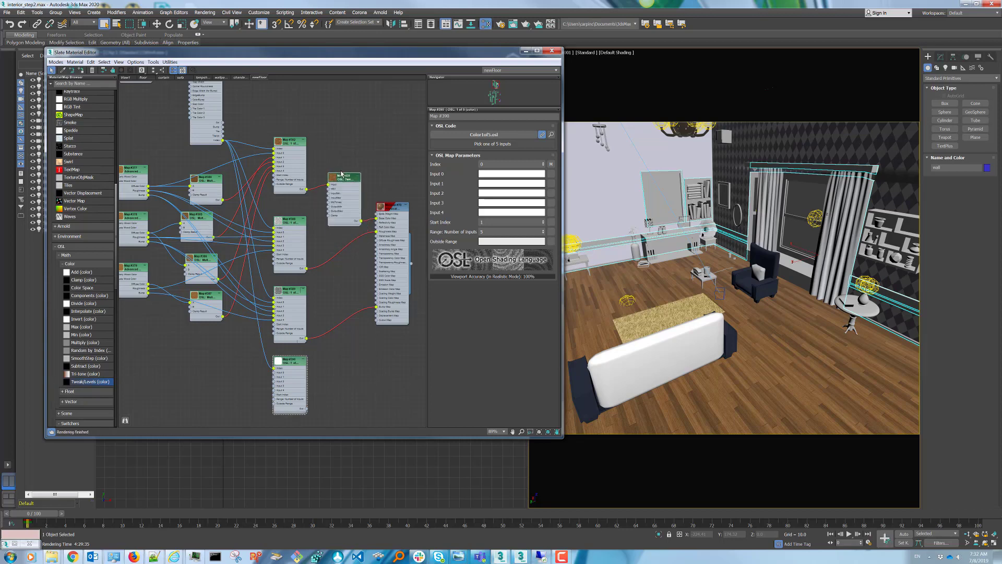
{"action": "left_click", "coordinate": [345, 176]}
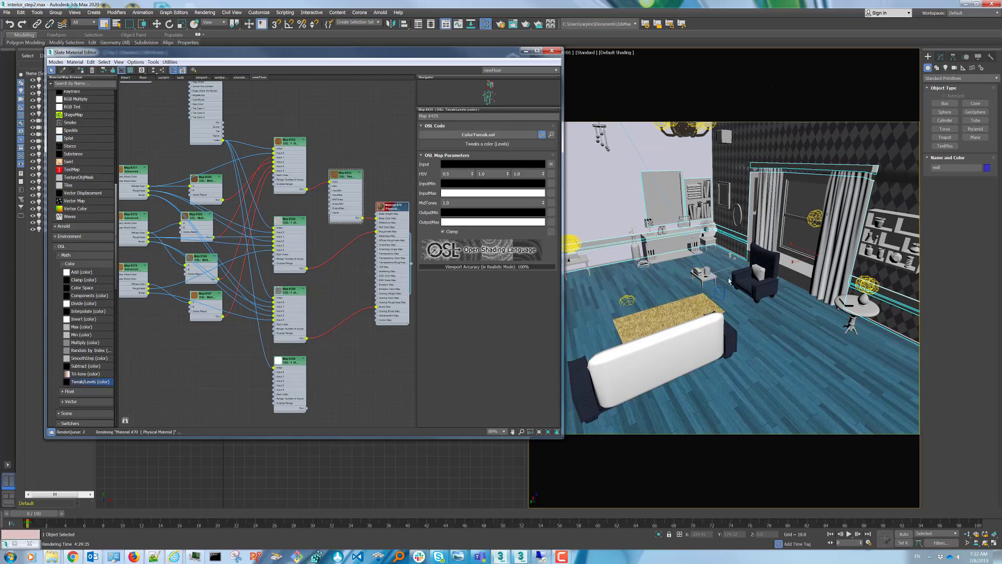
{"action": "left_click", "coordinate": [342, 173]}
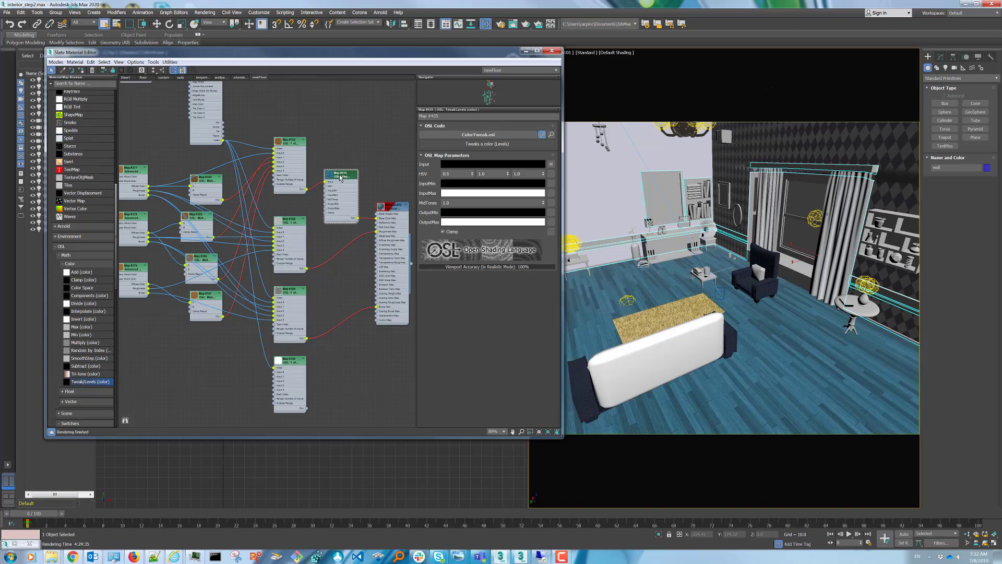